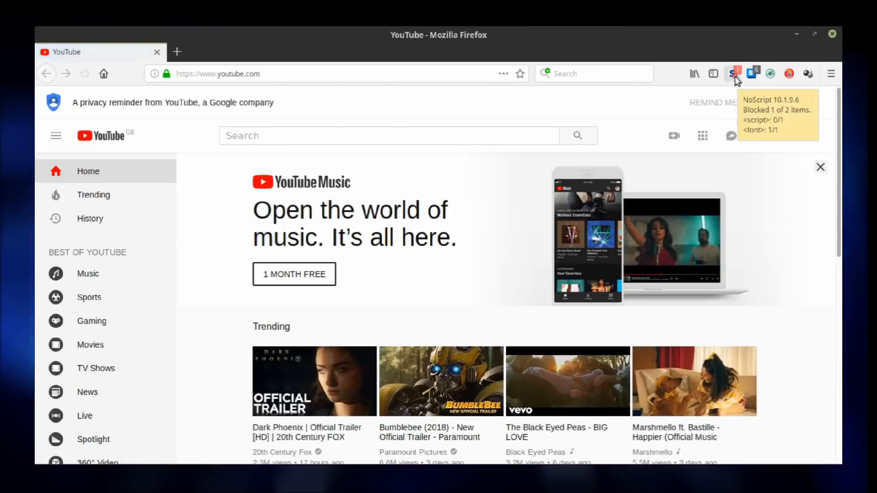
Open the Dark Phoenix trailer, check NoScript's blocked media, and enter reddit.com.
{"action": "scroll", "scroll_direction": "down", "scroll_amount": 3}
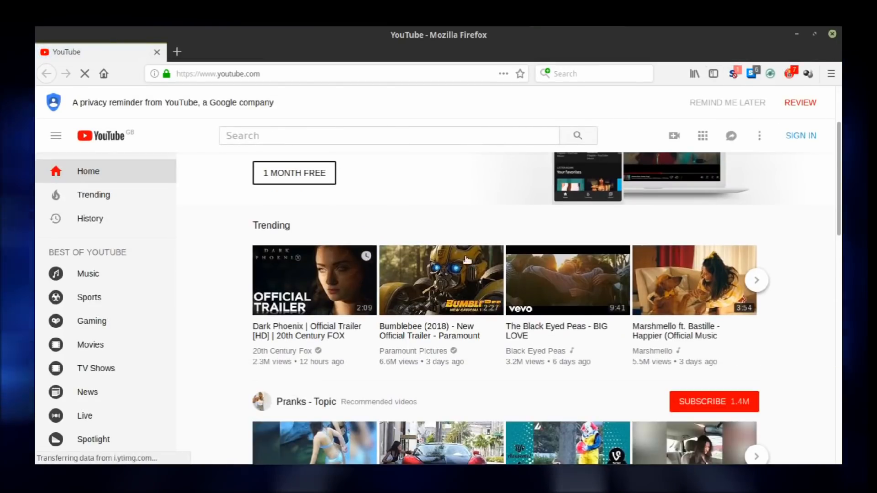
{"action": "left_click", "coordinate": [315, 280]}
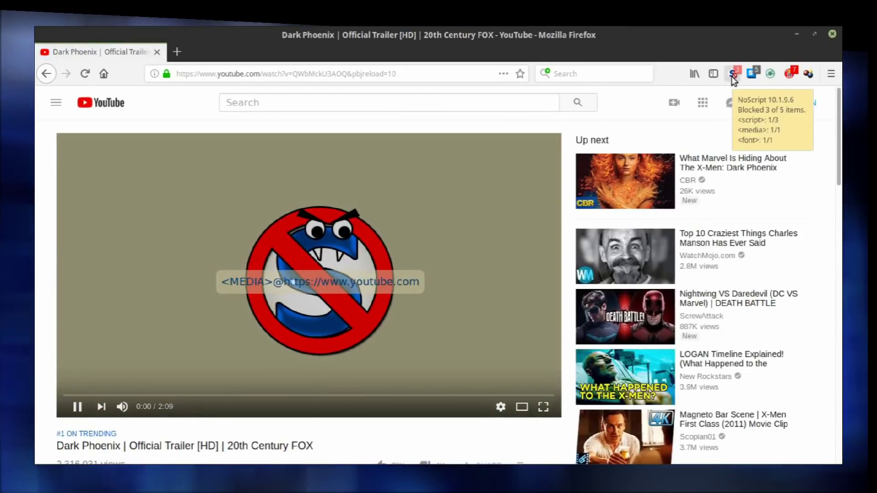
{"action": "left_click", "coordinate": [734, 73]}
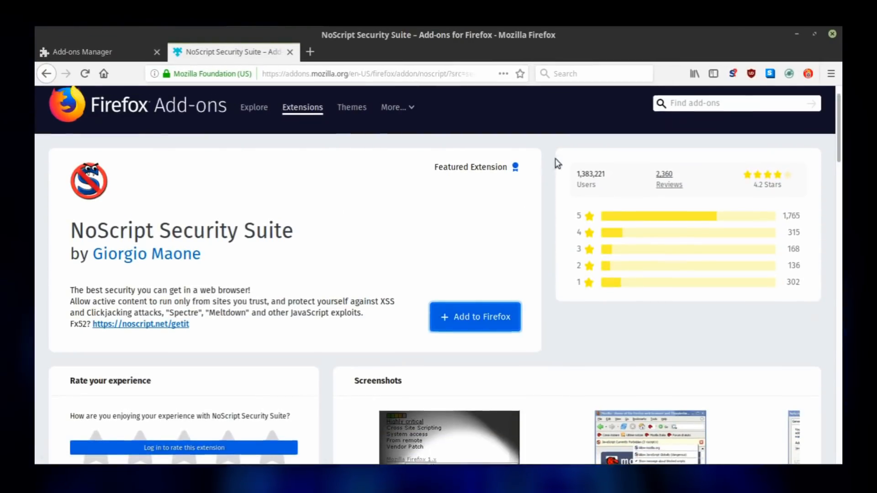
{"action": "type", "text": "reddit.com"}
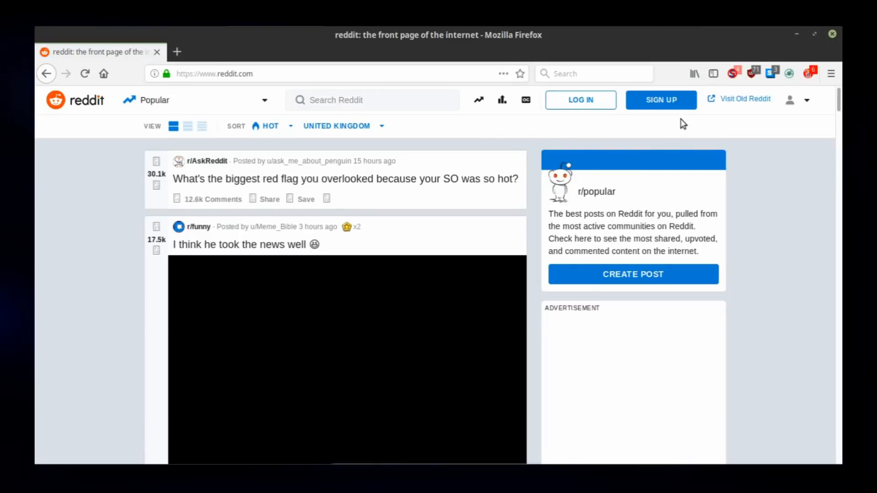
{"action": "left_click", "coordinate": [734, 73]}
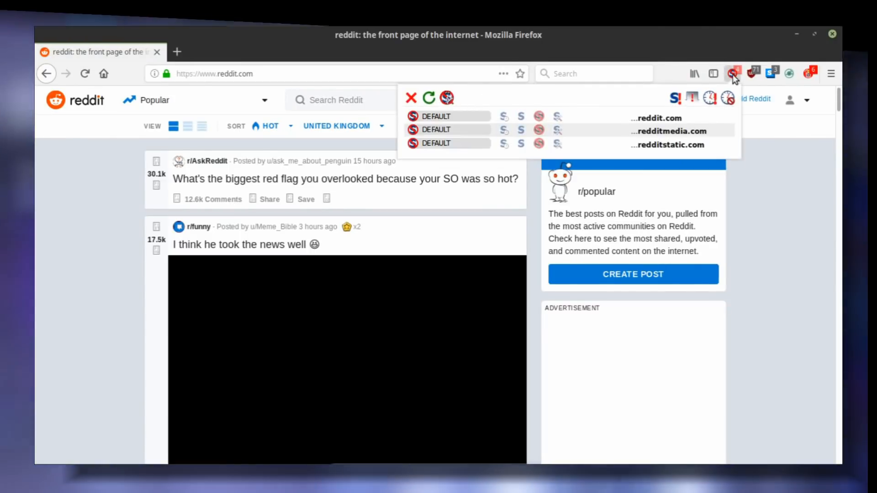
{"action": "mouse_move", "coordinate": [733, 73]}
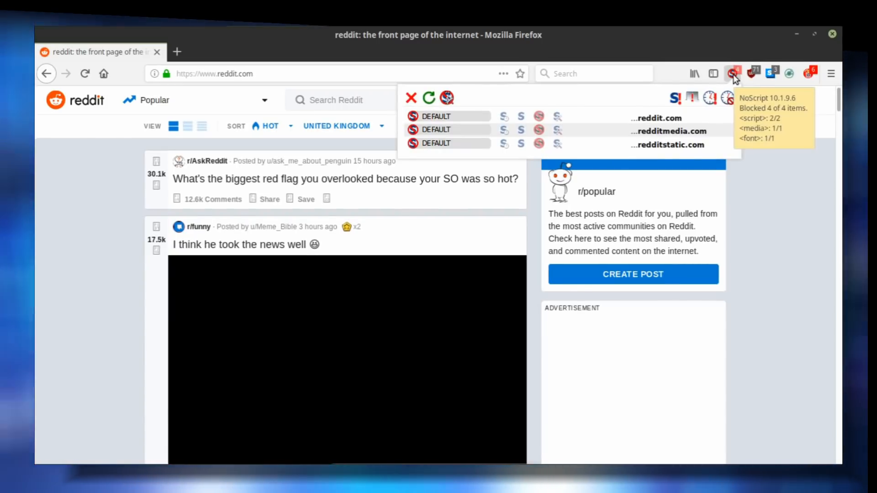
{"action": "scroll", "scroll_direction": "down", "scroll_amount": 3}
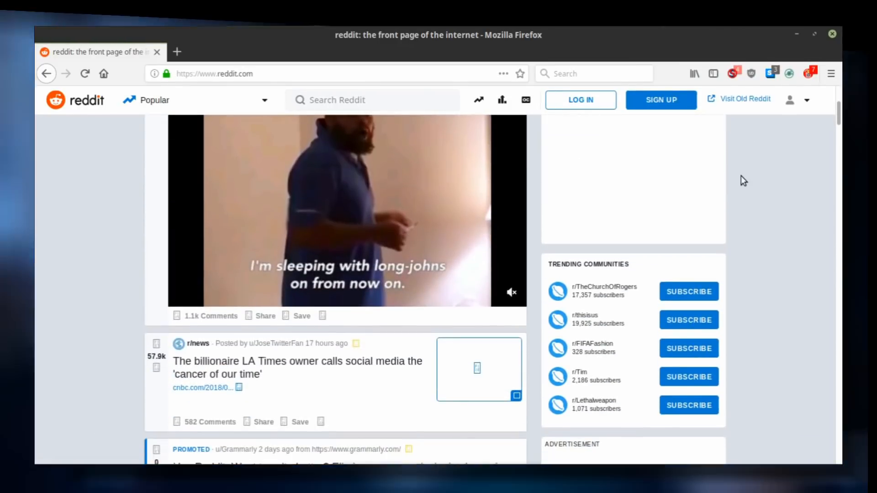
{"action": "scroll", "scroll_direction": "down", "scroll_amount": 3}
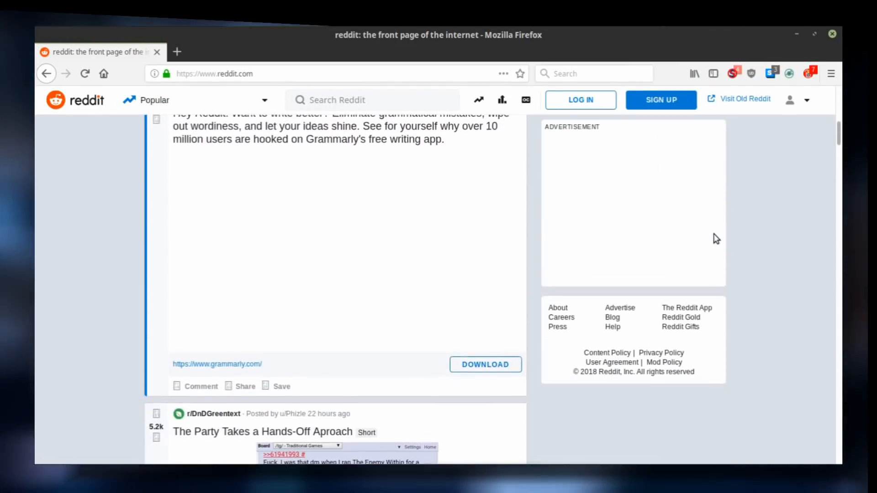
{"action": "scroll", "scroll_direction": "down", "scroll_amount": 3}
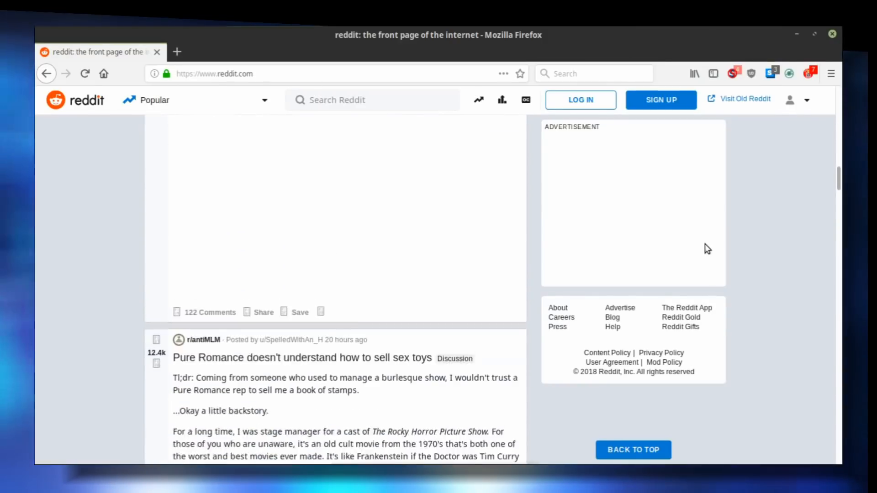
Temporarily trust reddit.com and then redditstatic.com in the NoScript popup.
{"action": "left_click", "coordinate": [732, 73]}
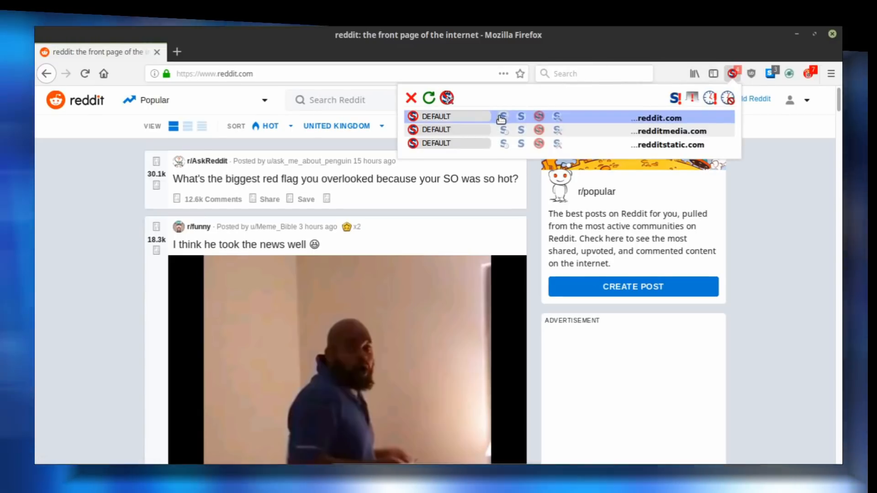
{"action": "mouse_move", "coordinate": [503, 117]}
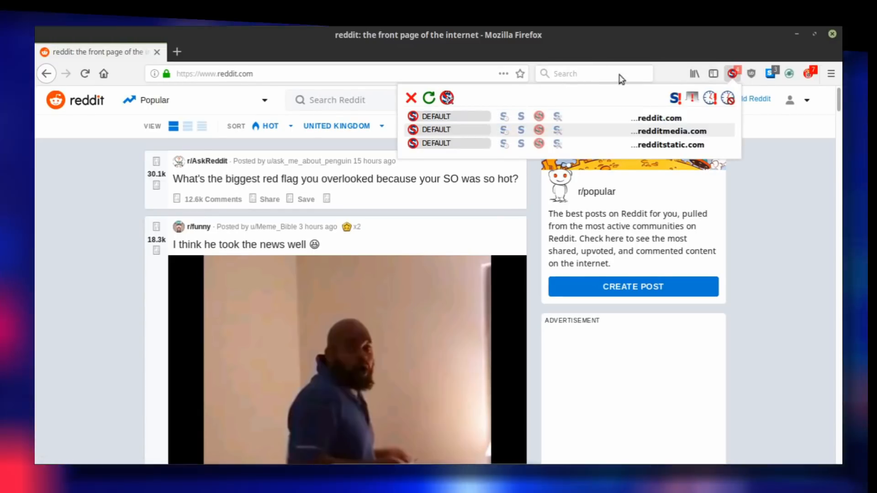
{"action": "mouse_move", "coordinate": [504, 117]}
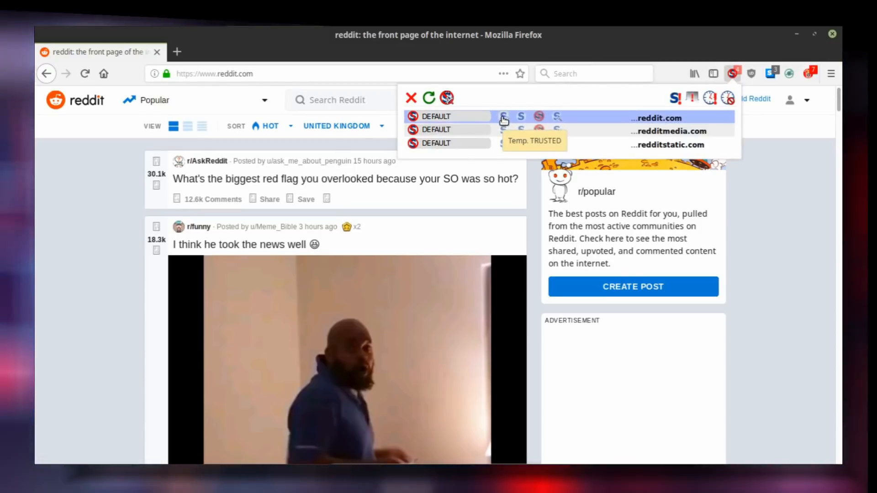
{"action": "left_click", "coordinate": [504, 117]}
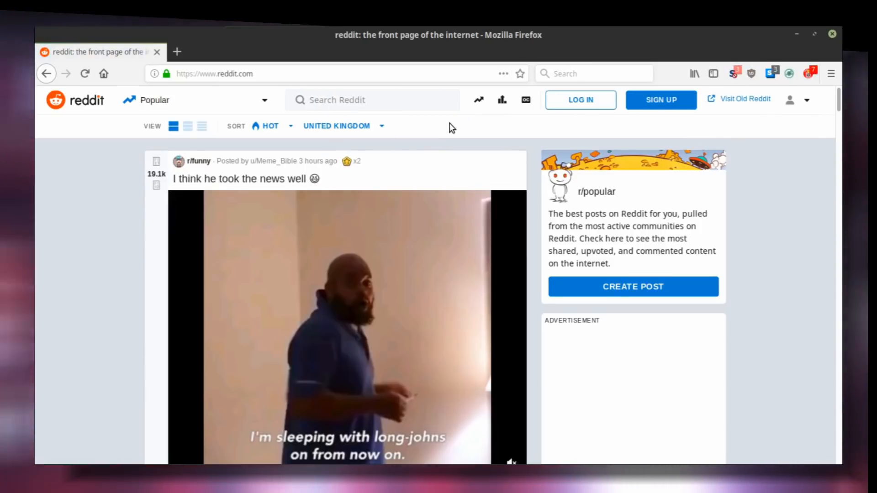
{"action": "scroll", "scroll_direction": "down", "scroll_amount": 3}
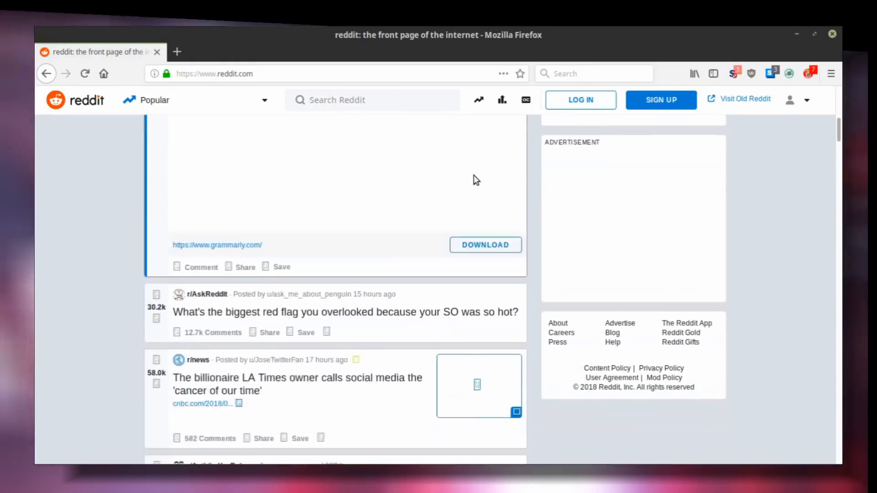
{"action": "scroll", "scroll_direction": "down", "scroll_amount": 3}
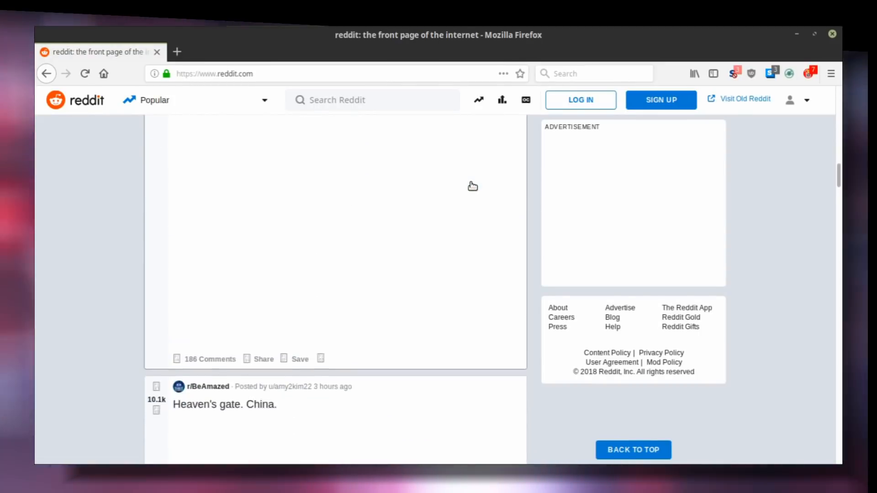
{"action": "left_click", "coordinate": [734, 73]}
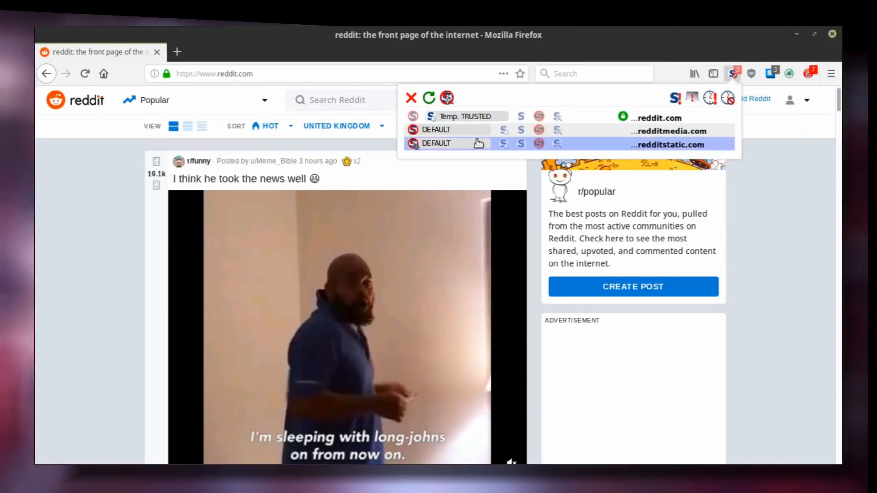
{"action": "left_click", "coordinate": [432, 130]}
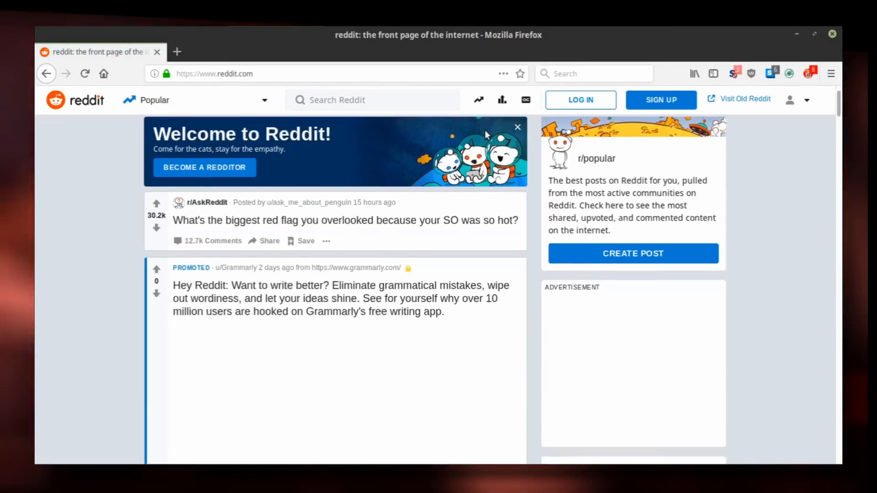
Review the temporarily trusted Reddit domains and the still-blocked ad domains in NoScript.
{"action": "scroll", "scroll_direction": "down", "scroll_amount": 3}
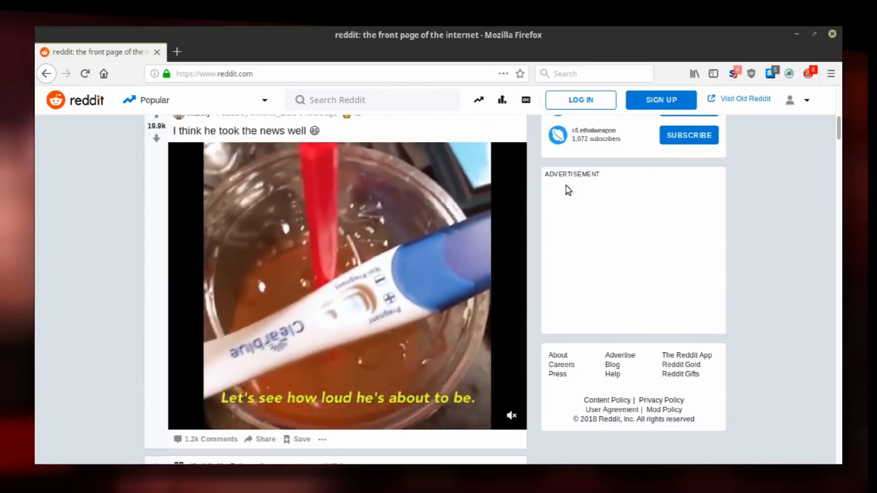
{"action": "left_click", "coordinate": [732, 73]}
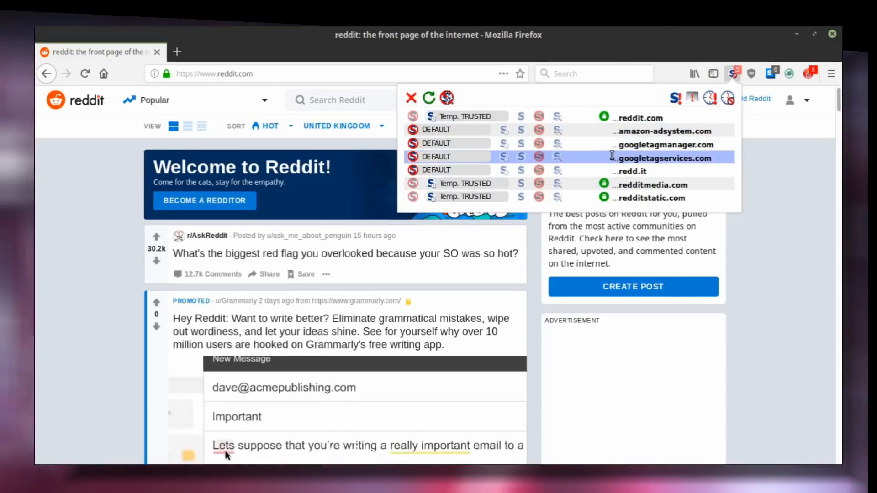
{"action": "mouse_move", "coordinate": [598, 172]}
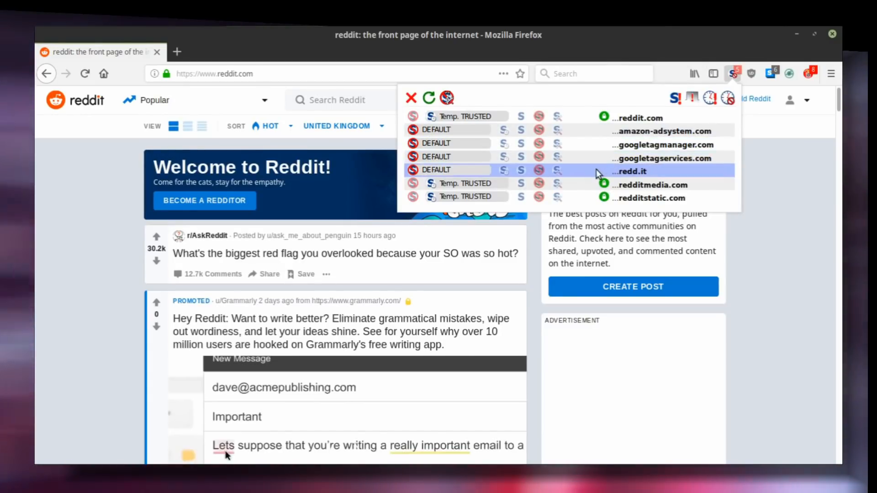
{"action": "mouse_move", "coordinate": [535, 239]}
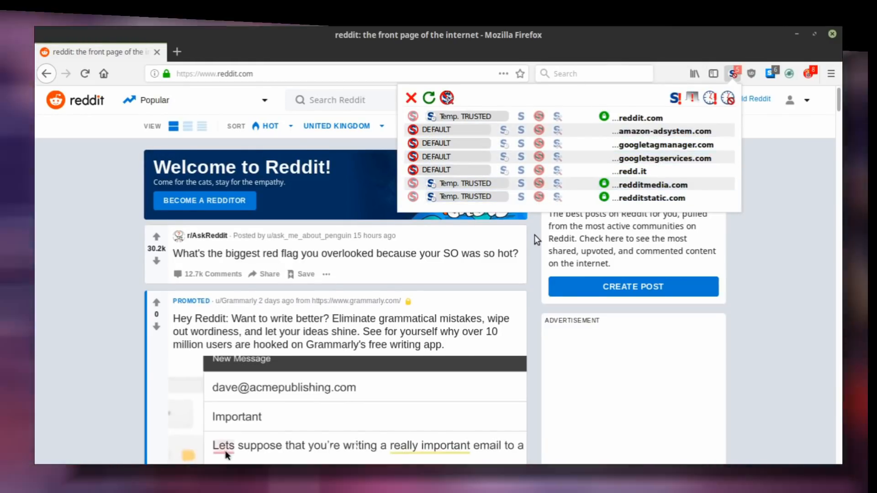
{"action": "scroll", "scroll_direction": "down", "scroll_amount": 3}
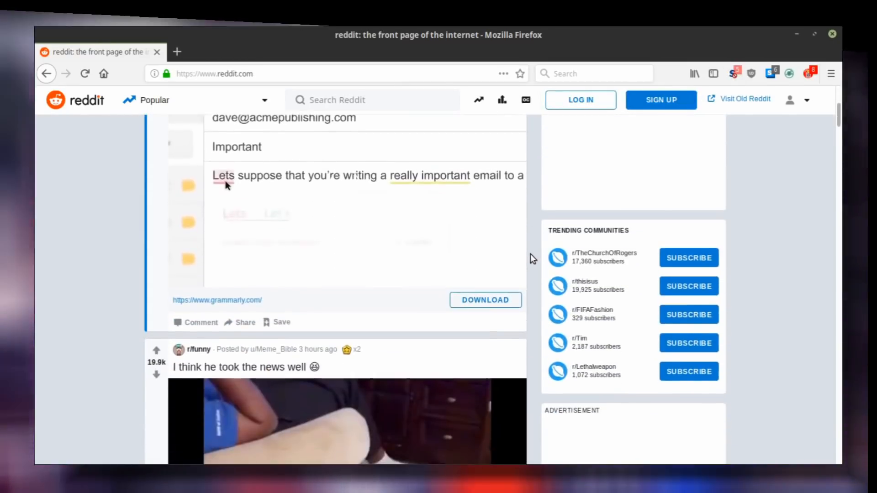
{"action": "scroll", "scroll_direction": "down", "scroll_amount": 3}
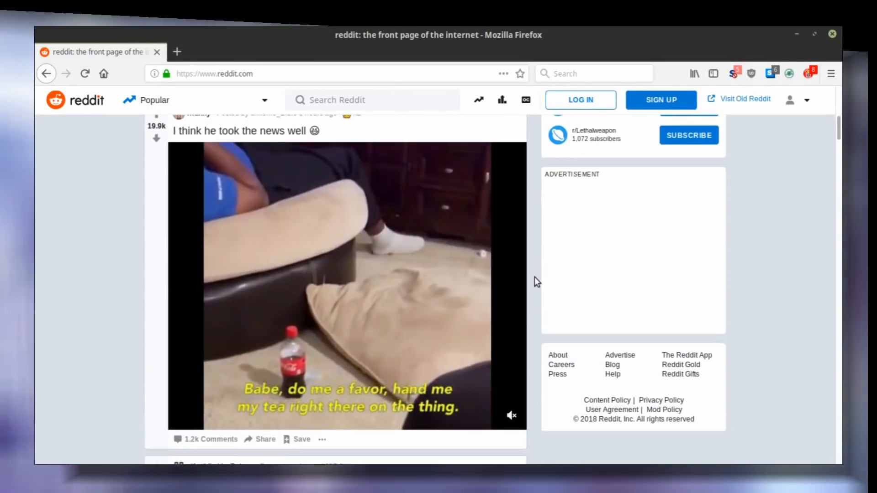
{"action": "scroll", "scroll_direction": "down", "scroll_amount": 3}
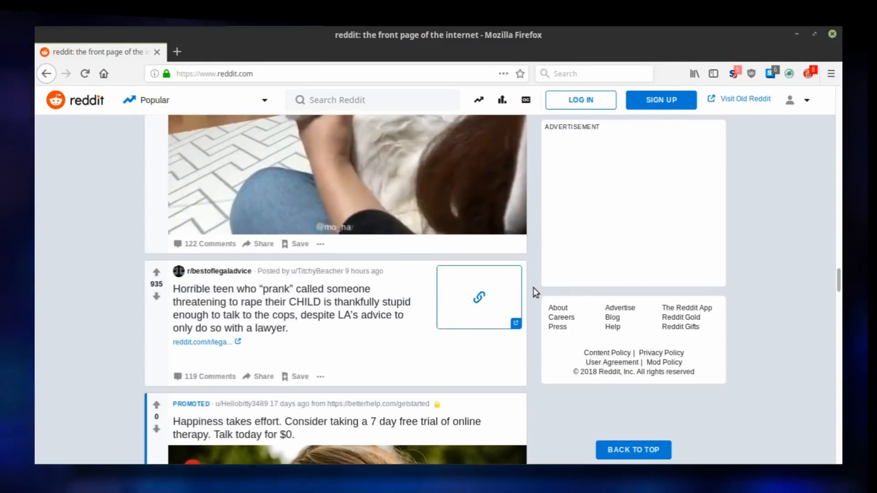
{"action": "left_click", "coordinate": [734, 73]}
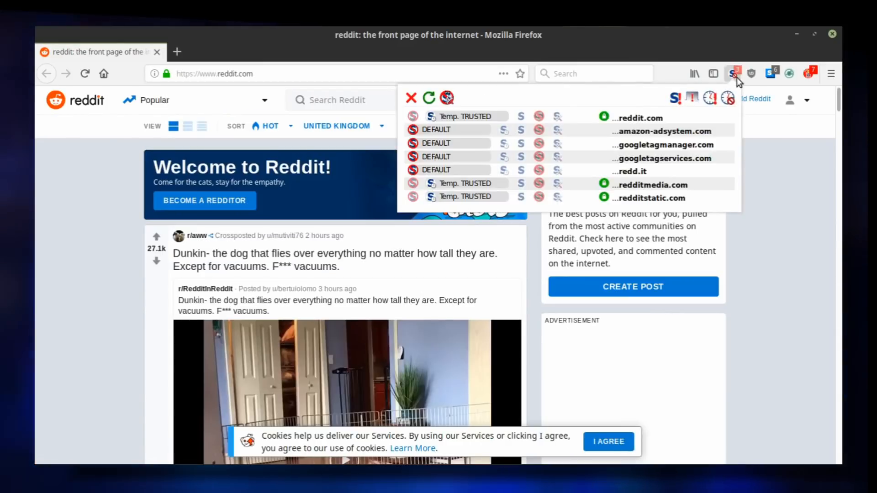
{"action": "mouse_move", "coordinate": [465, 184]}
{"action": "type", "text": "reddit.com"}
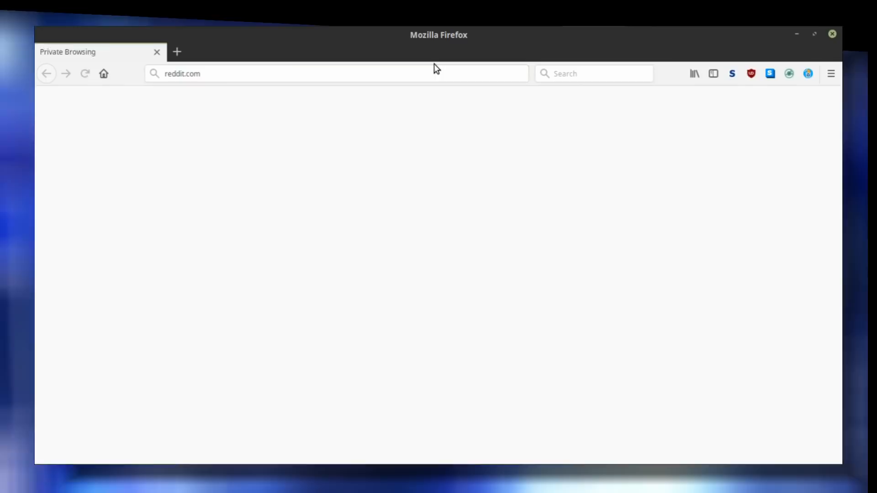
Load reddit.com privately and confirm its domains show DEFAULT in NoScript.
{"action": "key", "text": "Return"}
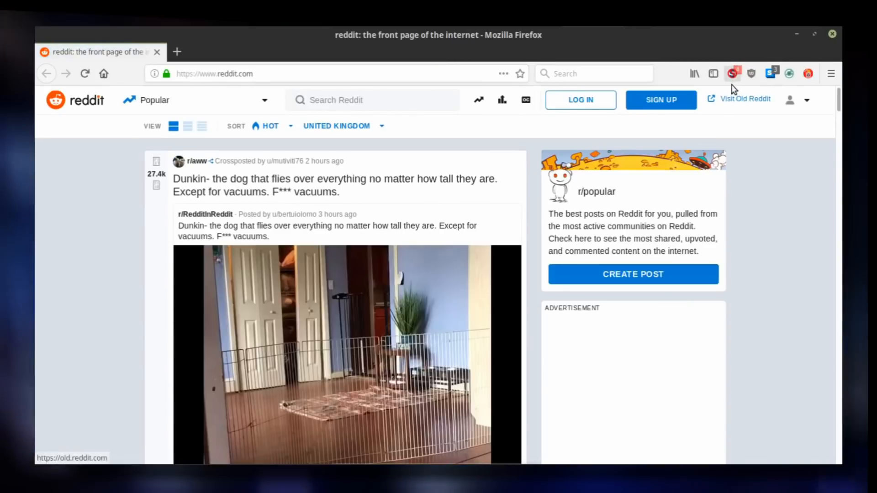
{"action": "left_click", "coordinate": [733, 73]}
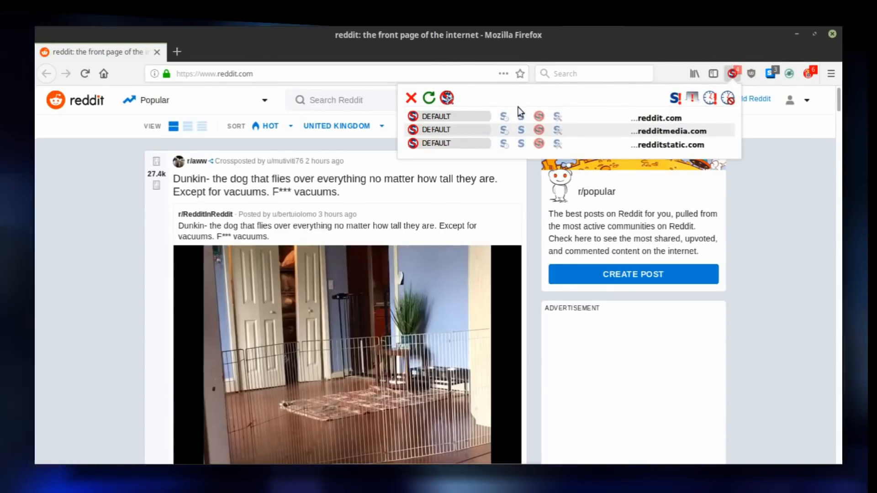
{"action": "mouse_move", "coordinate": [521, 117]}
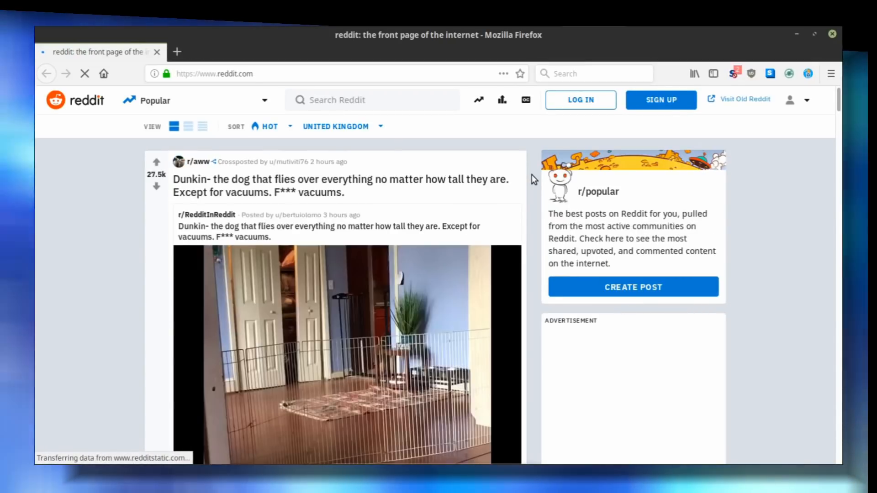
Mark amazon-adsystem.com, googletagmanager.com and googletagservices.com untrusted, then reload Reddit.
{"action": "left_click", "coordinate": [733, 73]}
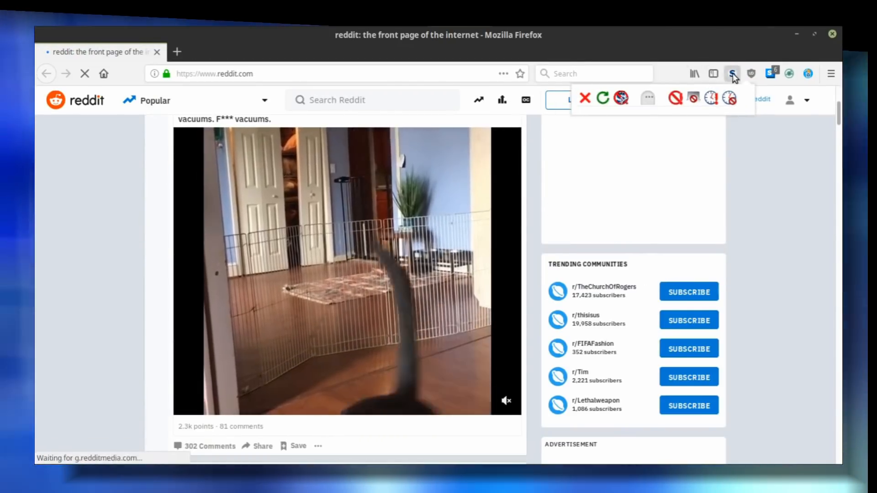
{"action": "left_click", "coordinate": [733, 73]}
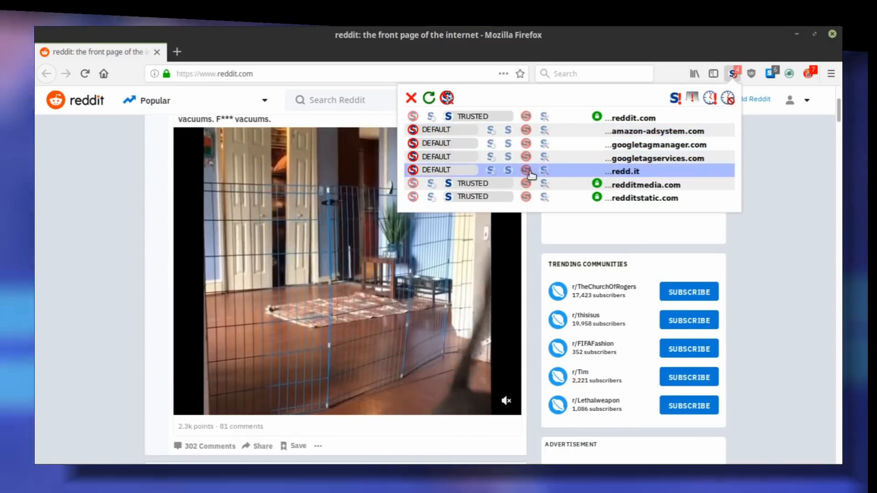
{"action": "left_click", "coordinate": [525, 131]}
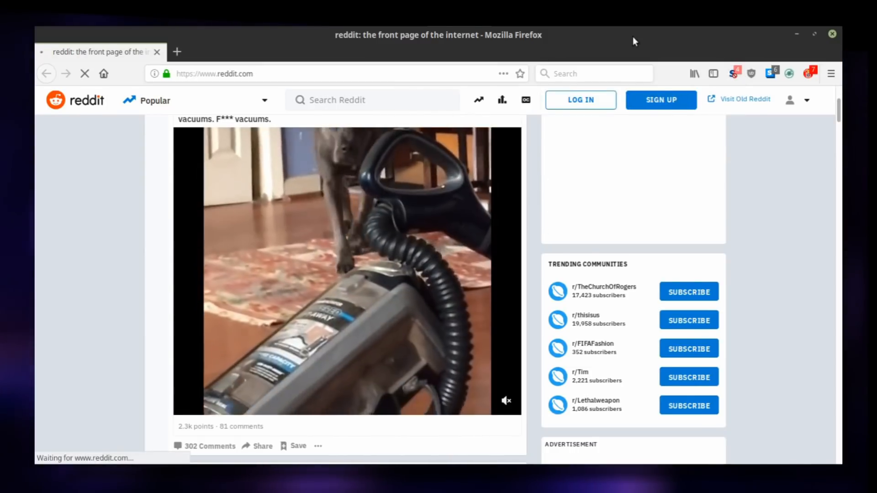
{"action": "scroll", "scroll_direction": "up", "scroll_amount": 3}
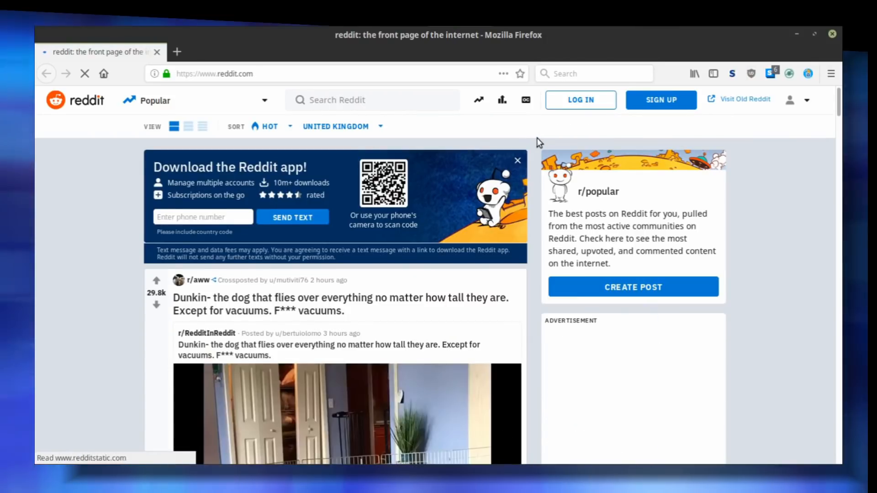
Bring up the NoScript popup on Reddit to reach its Options.
{"action": "left_click", "coordinate": [732, 73]}
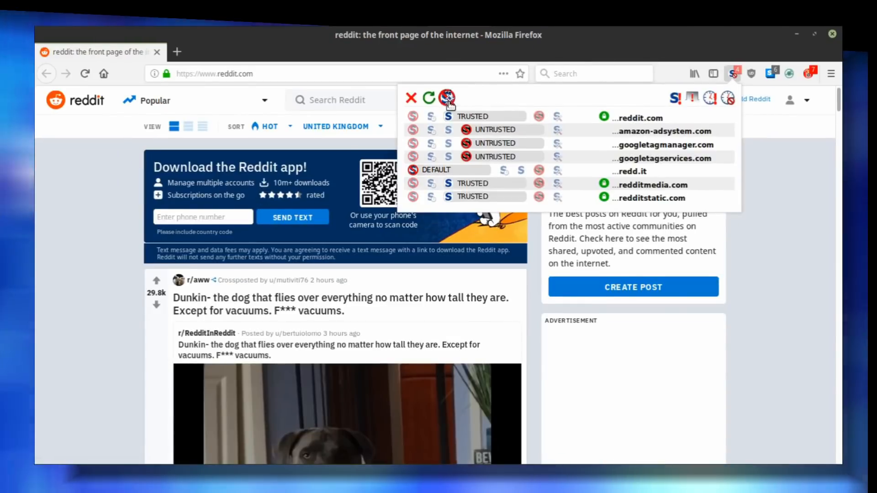
{"action": "mouse_move", "coordinate": [448, 100]}
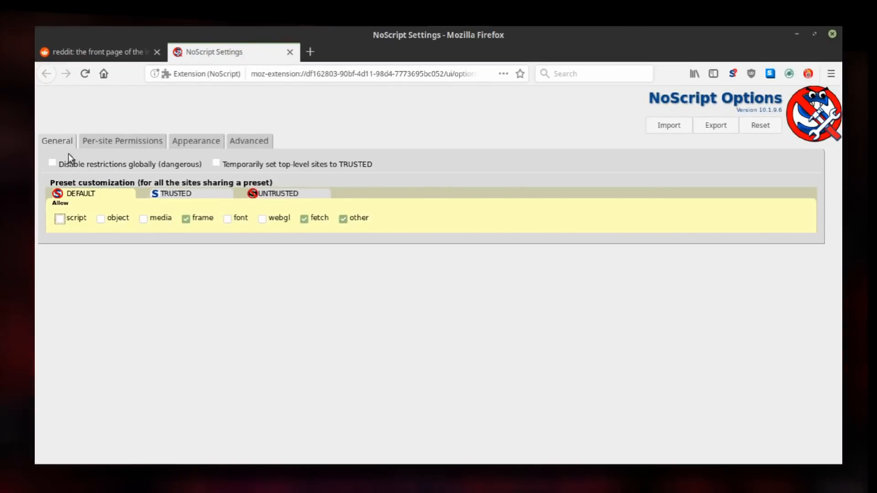
{"action": "mouse_move", "coordinate": [77, 174]}
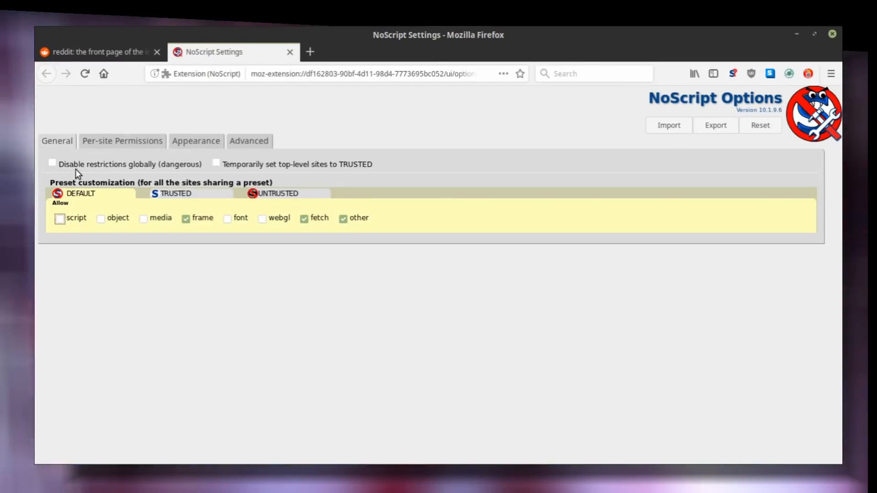
{"action": "mouse_move", "coordinate": [251, 176]}
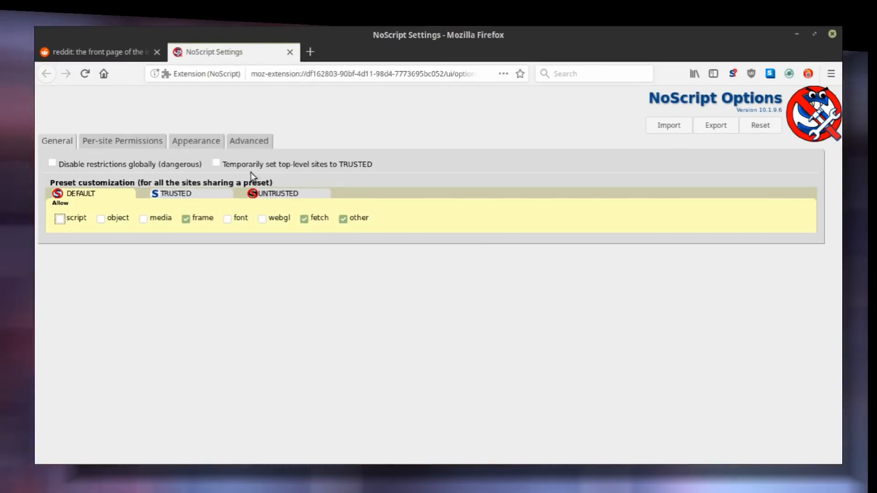
{"action": "mouse_move", "coordinate": [235, 170]}
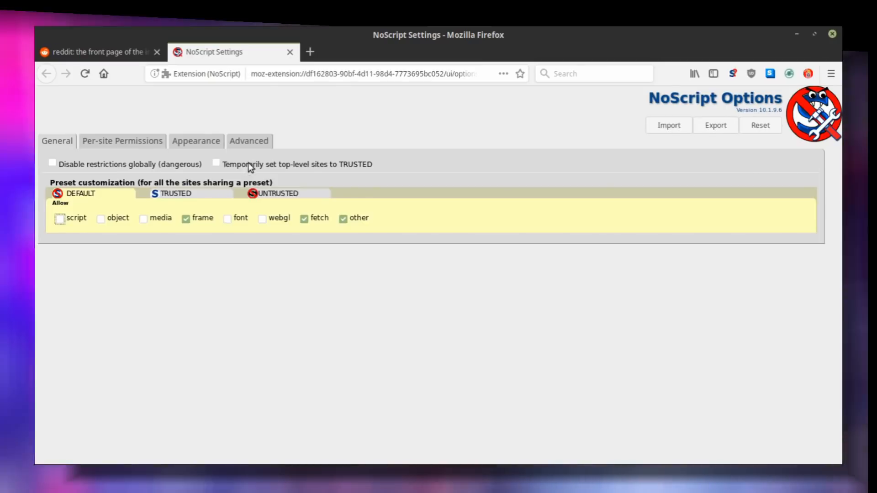
{"action": "mouse_move", "coordinate": [241, 169]}
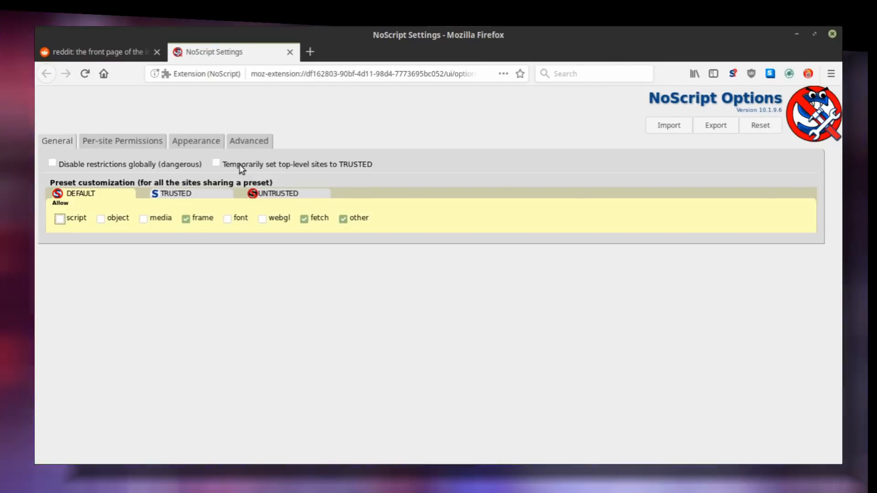
{"action": "mouse_move", "coordinate": [150, 246]}
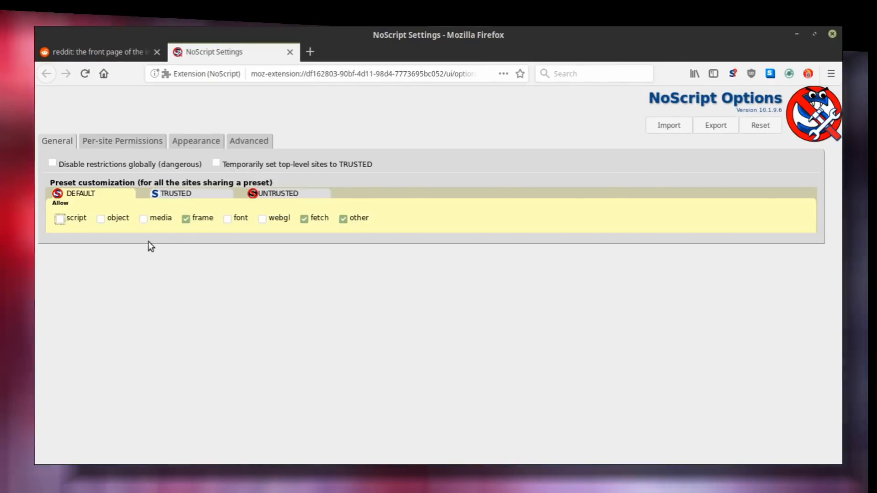
{"action": "mouse_move", "coordinate": [139, 228]}
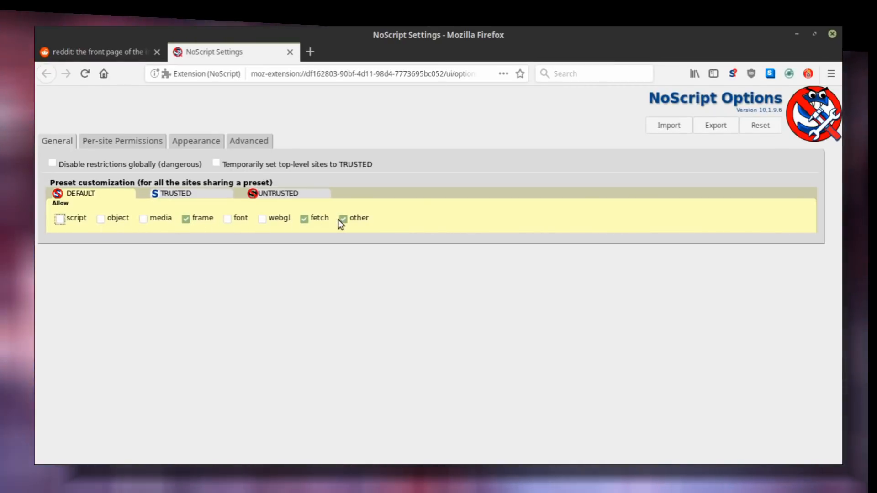
{"action": "mouse_move", "coordinate": [192, 256]}
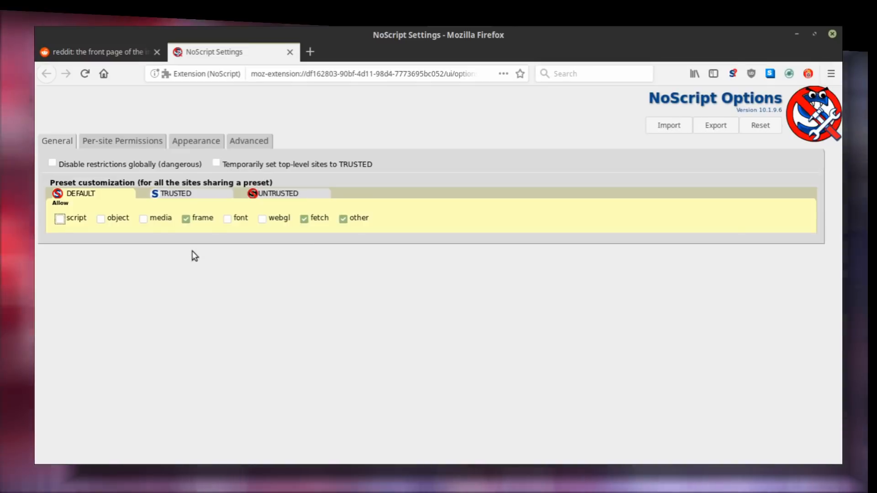
Untick the DEFAULT preset's frame, fetch and other types and show Per-site Permissions.
{"action": "left_click", "coordinate": [186, 218]}
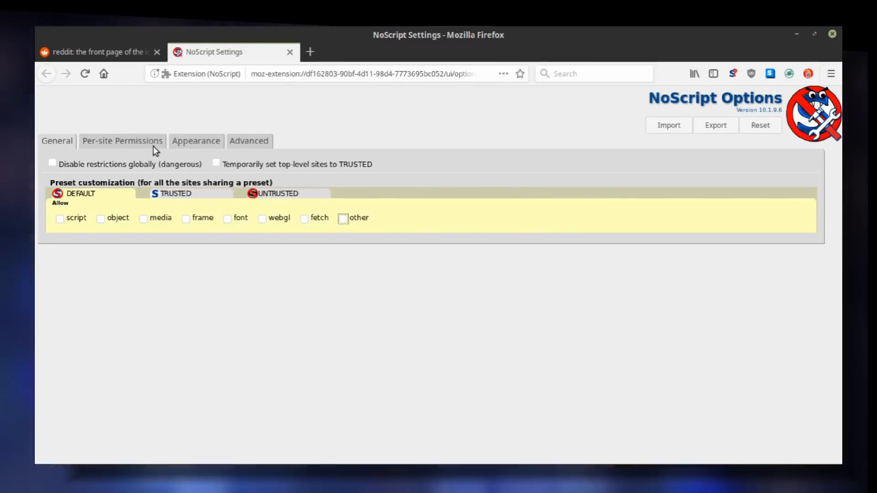
{"action": "left_click", "coordinate": [122, 140]}
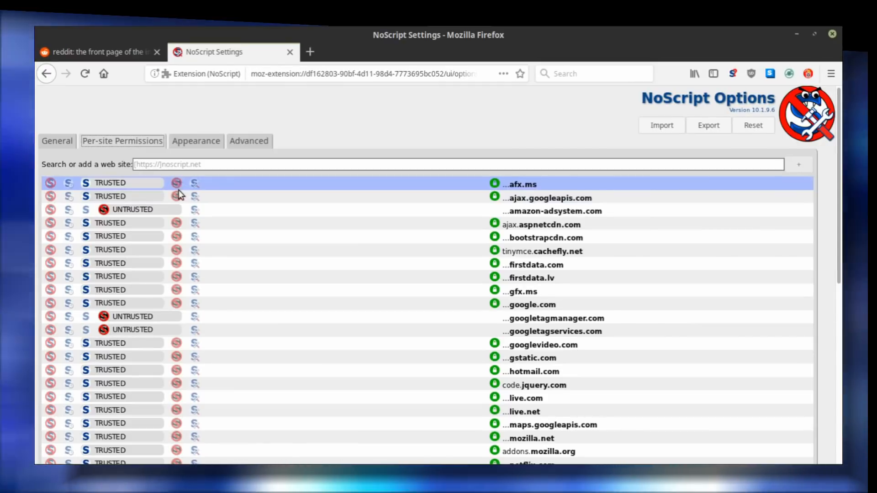
{"action": "mouse_move", "coordinate": [180, 194]}
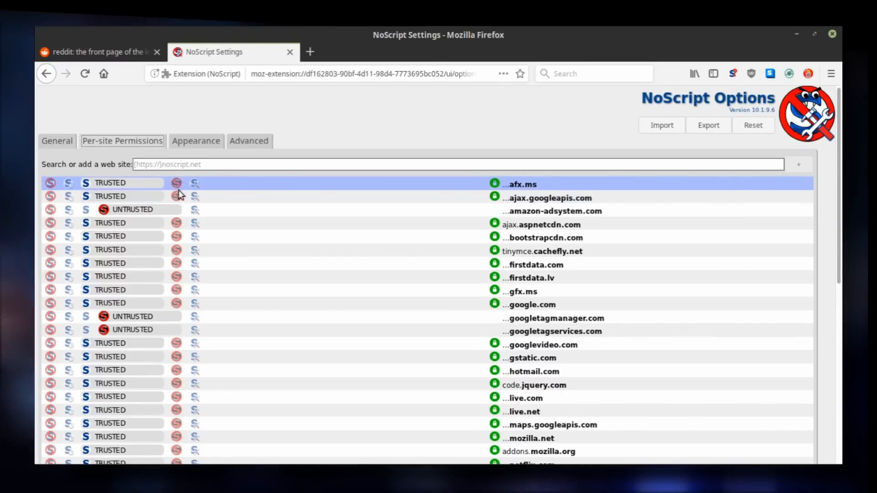
{"action": "mouse_move", "coordinate": [176, 184]}
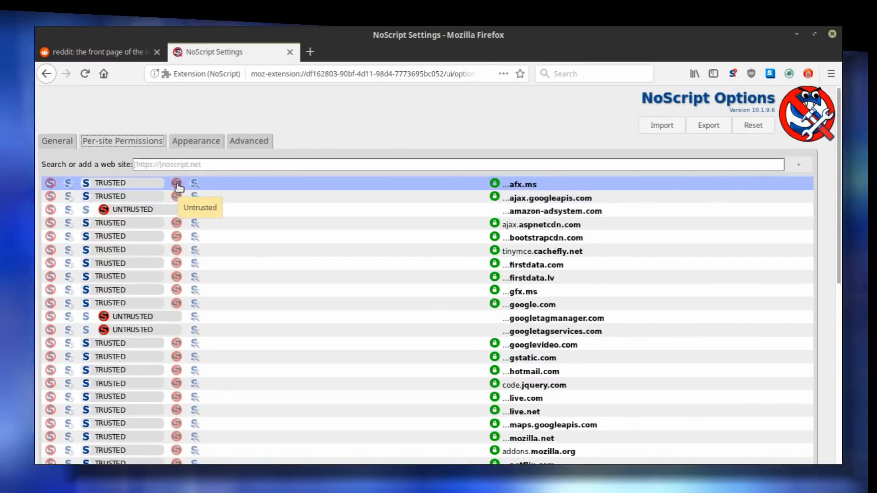
Untrust preloaded sites except mozilla.net, addons.mozilla.org and noscript.net, then show Appearance.
{"action": "scroll", "scroll_direction": "down", "scroll_amount": 3}
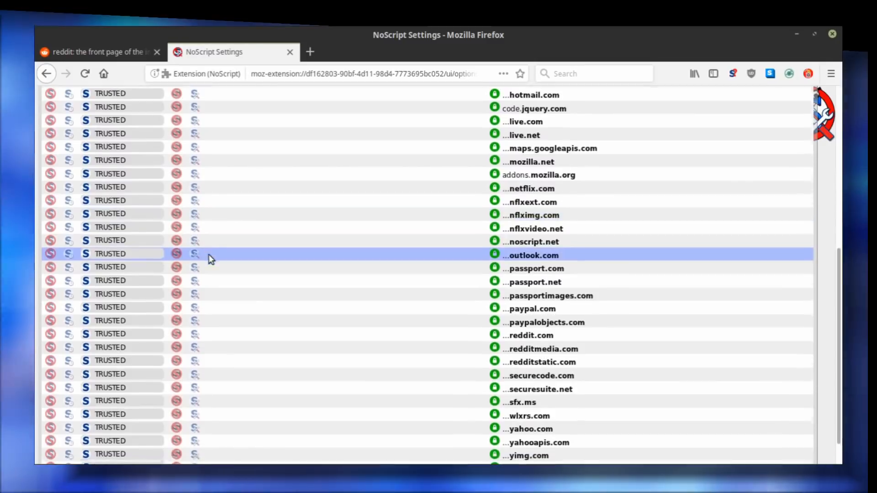
{"action": "scroll", "scroll_direction": "up", "scroll_amount": 3}
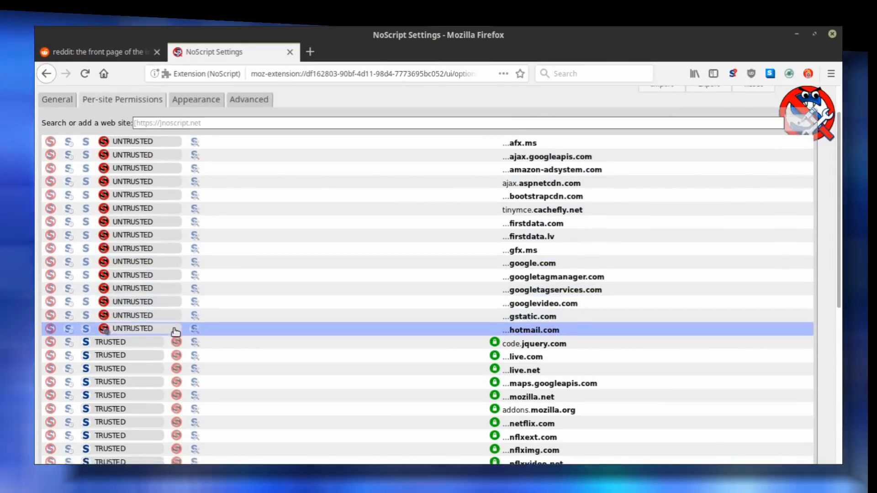
{"action": "scroll", "scroll_direction": "down", "scroll_amount": 3}
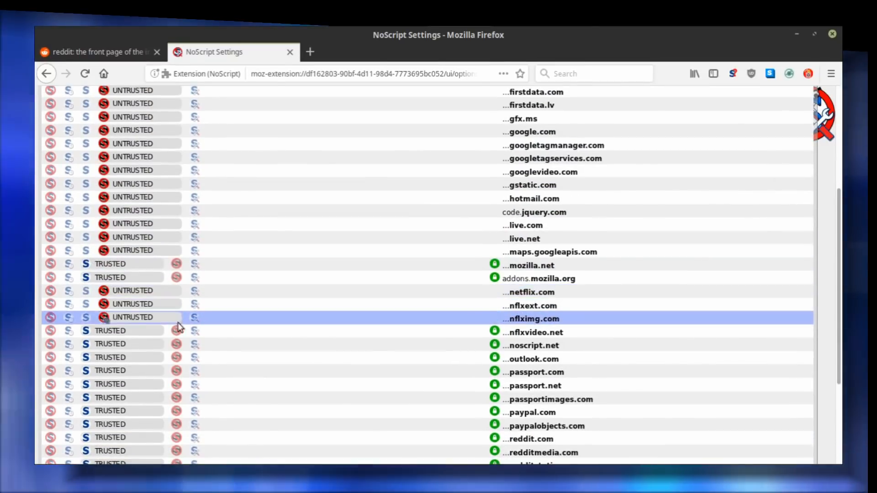
{"action": "scroll", "scroll_direction": "down", "scroll_amount": 3}
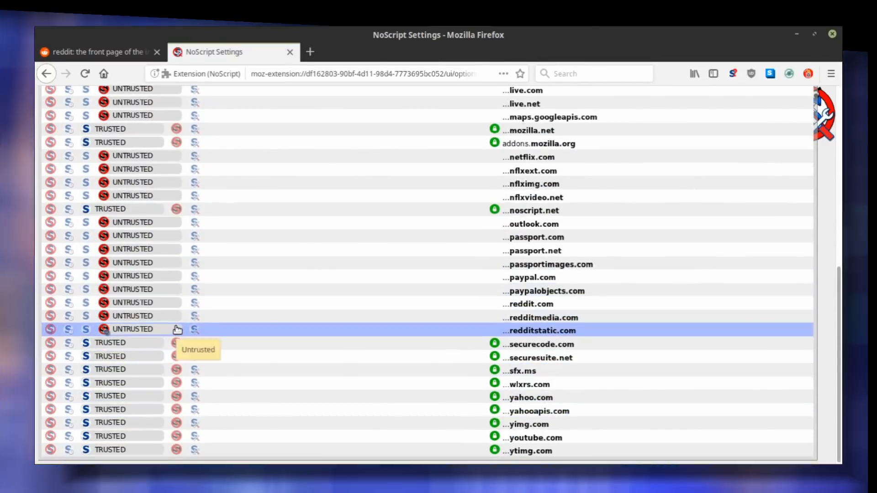
{"action": "scroll", "scroll_direction": "up", "scroll_amount": 3}
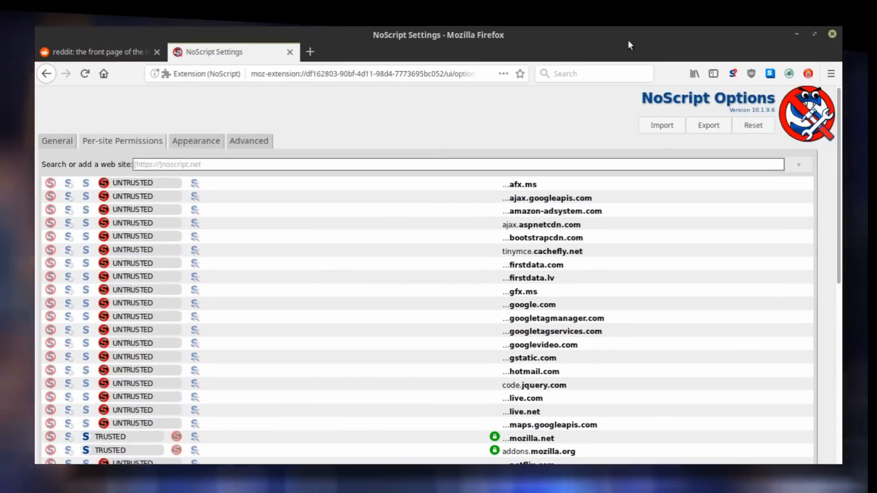
{"action": "left_click", "coordinate": [196, 141]}
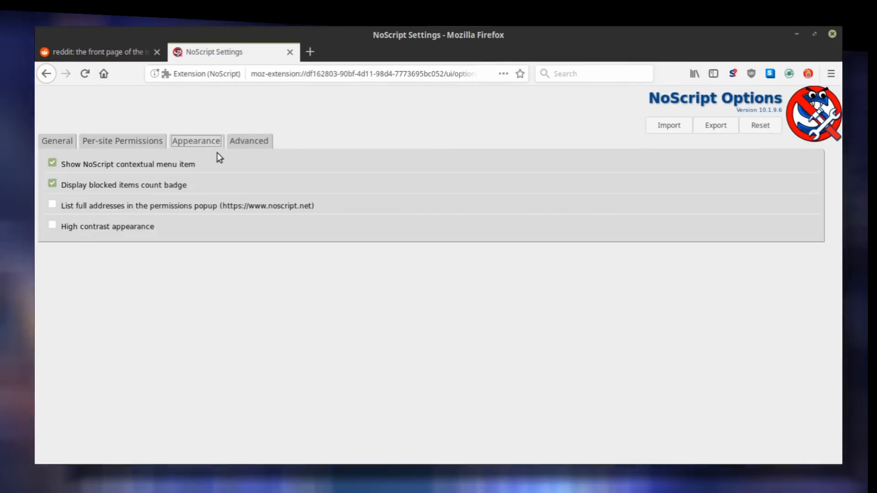
On the Reddit tab, set reddit.com to Custom permissions in NoScript.
{"action": "left_click", "coordinate": [249, 140]}
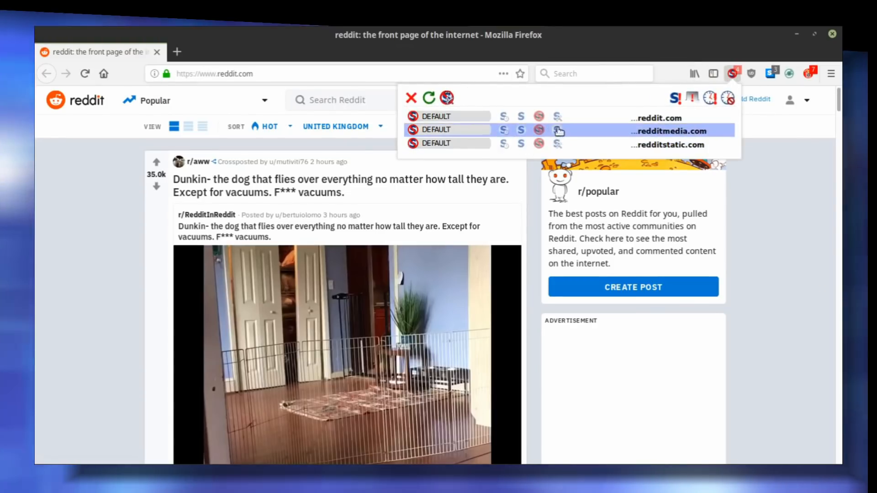
{"action": "mouse_move", "coordinate": [566, 124]}
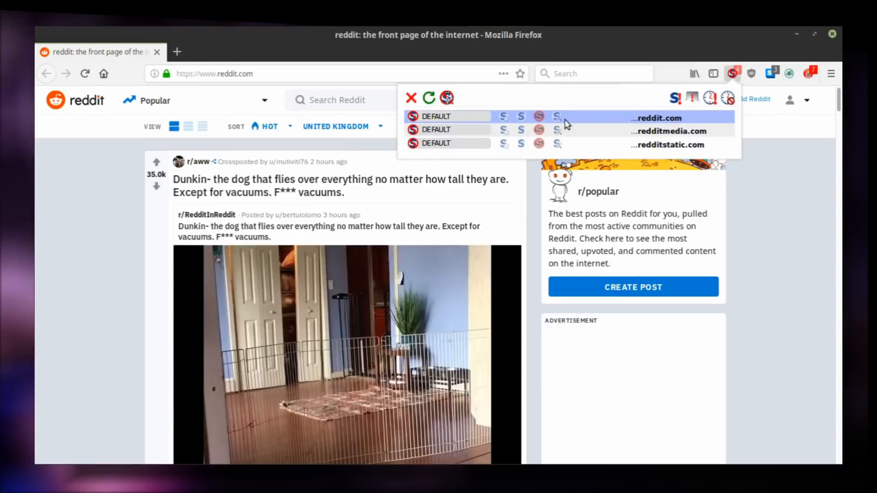
{"action": "mouse_move", "coordinate": [559, 124]}
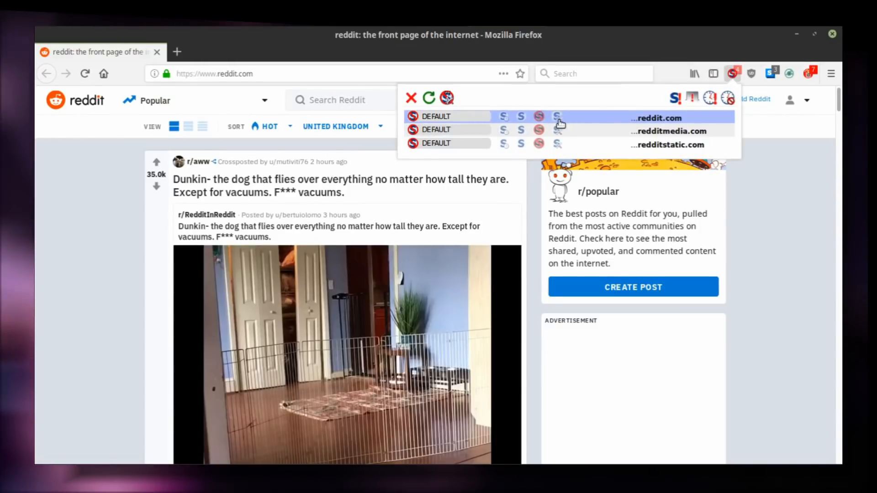
{"action": "left_click", "coordinate": [556, 118]}
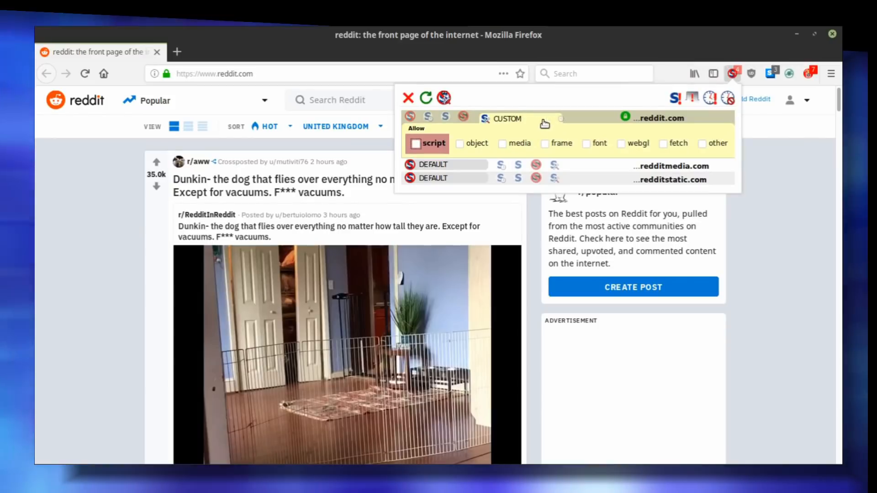
Give further Reddit domains custom permissions, allowing scripts for redditstatic.com, and reload.
{"action": "left_click", "coordinate": [416, 143]}
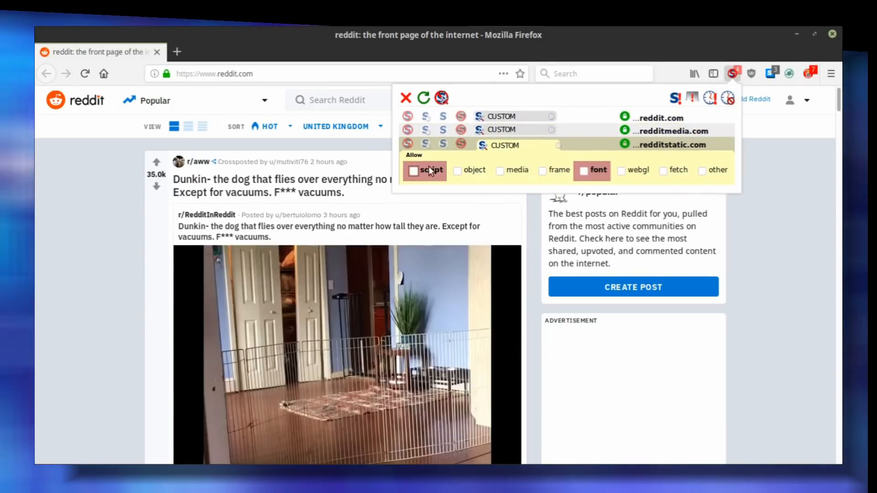
{"action": "left_click", "coordinate": [413, 170]}
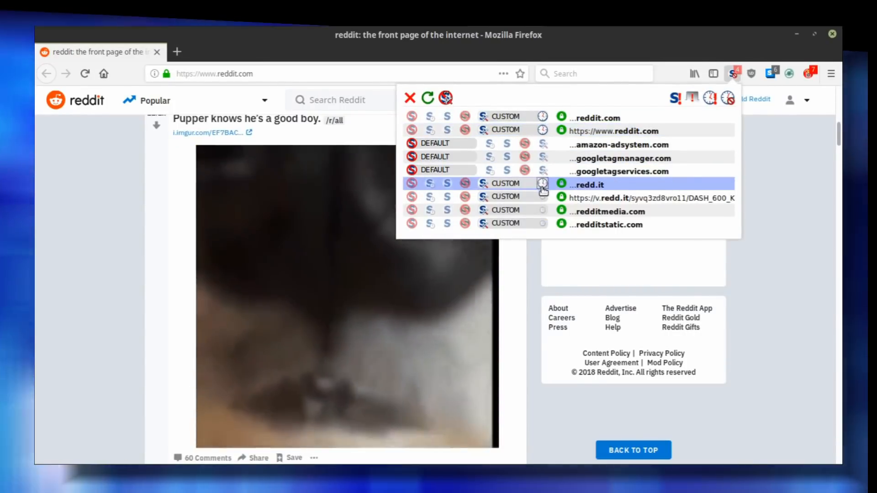
{"action": "mouse_move", "coordinate": [543, 212]}
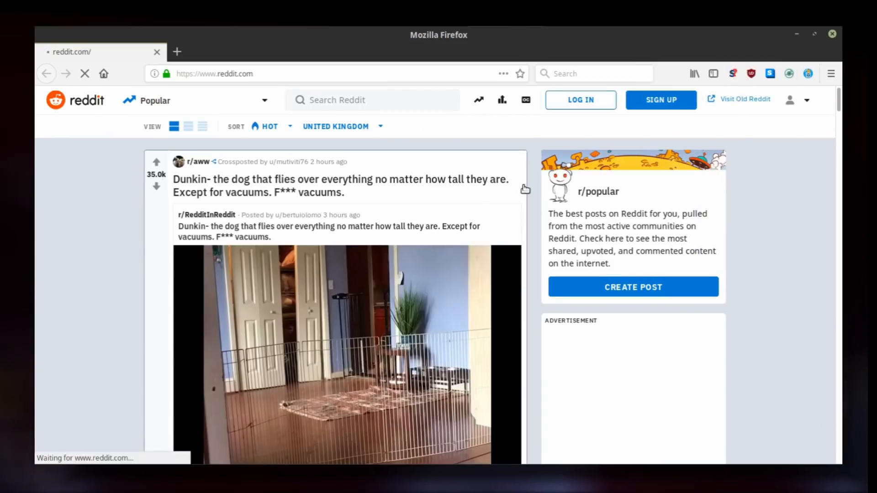
{"action": "scroll", "scroll_direction": "down", "scroll_amount": 3}
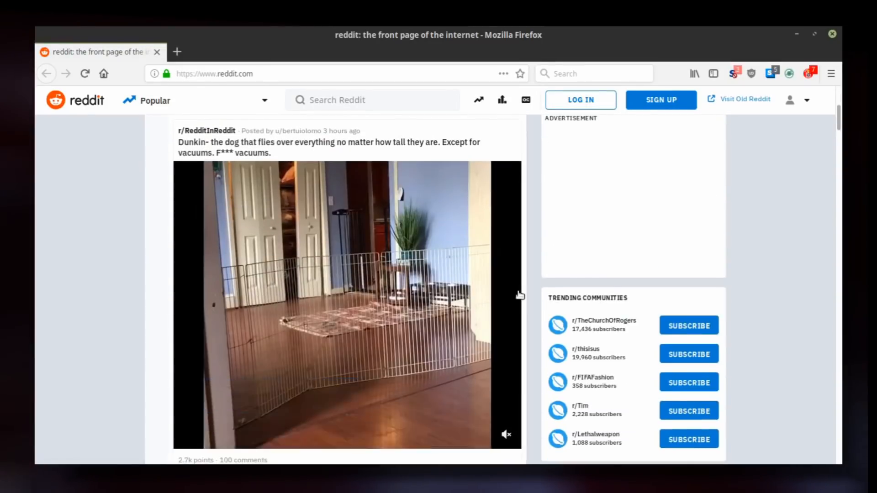
Reload Reddit and toggle scripts off in redditmedia.com's custom permissions, leaving media and frames.
{"action": "left_click", "coordinate": [735, 73]}
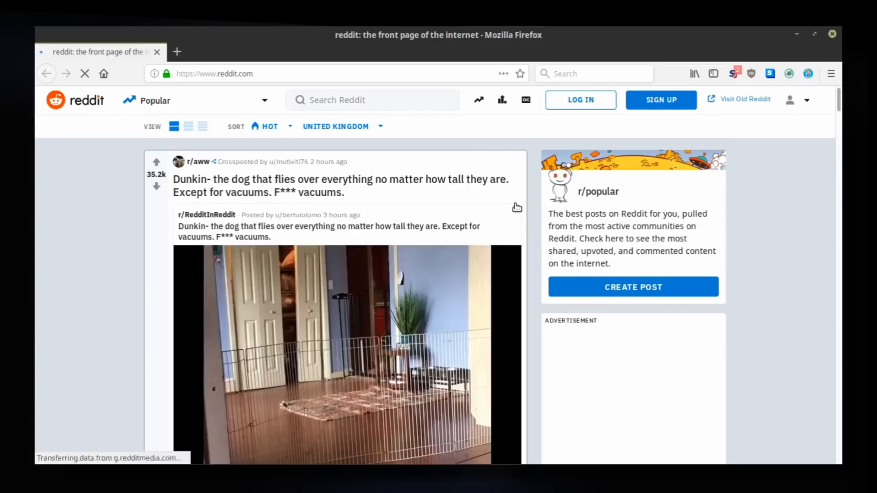
{"action": "left_click", "coordinate": [734, 73]}
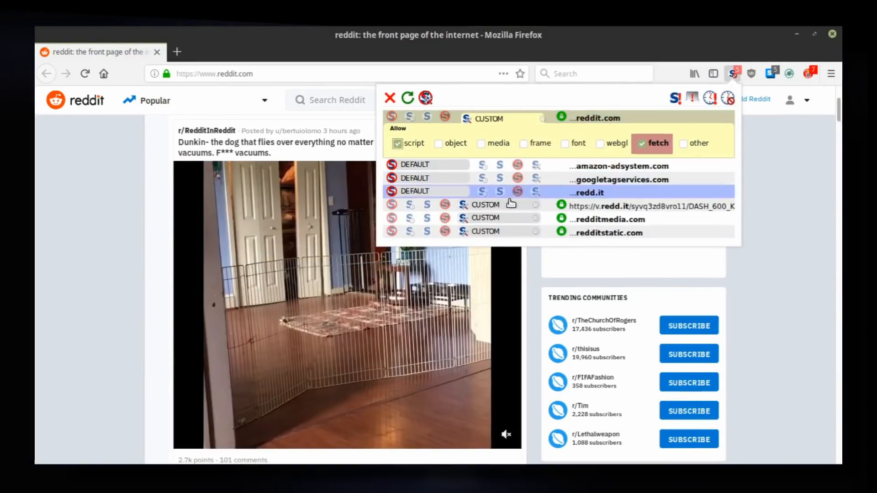
{"action": "left_click", "coordinate": [486, 185]}
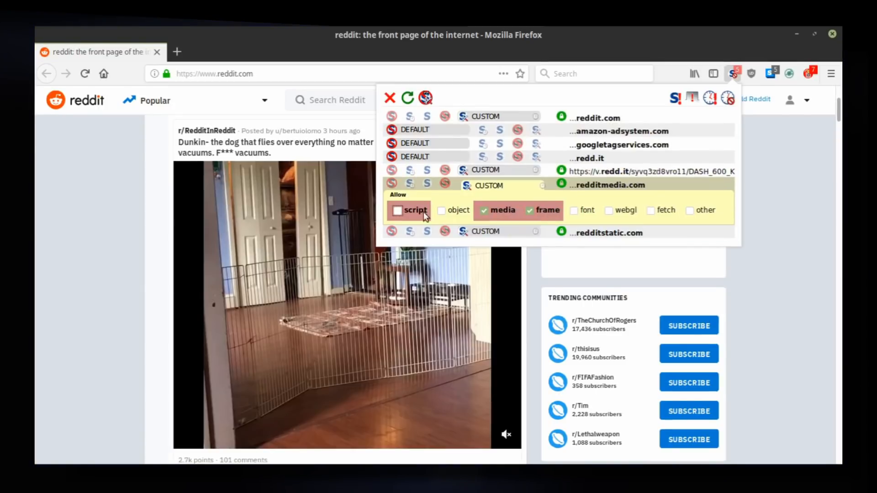
{"action": "left_click", "coordinate": [606, 198]}
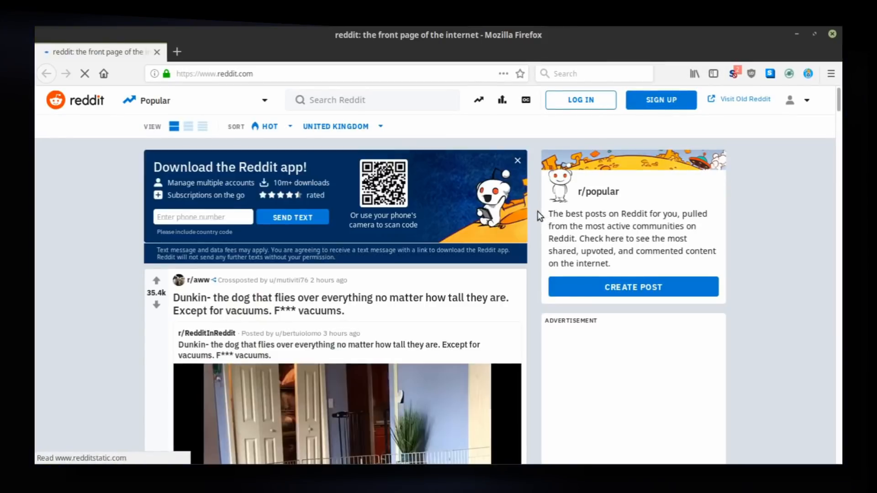
{"action": "scroll", "scroll_direction": "down", "scroll_amount": 3}
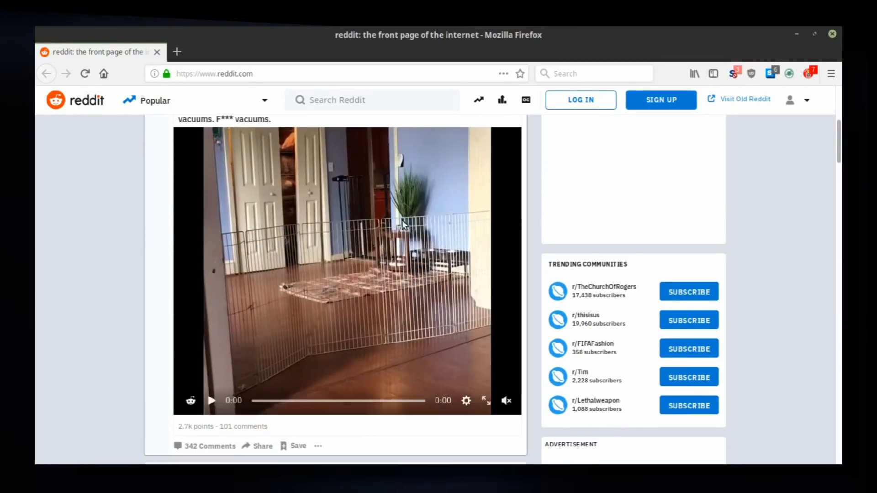
{"action": "left_click", "coordinate": [733, 73]}
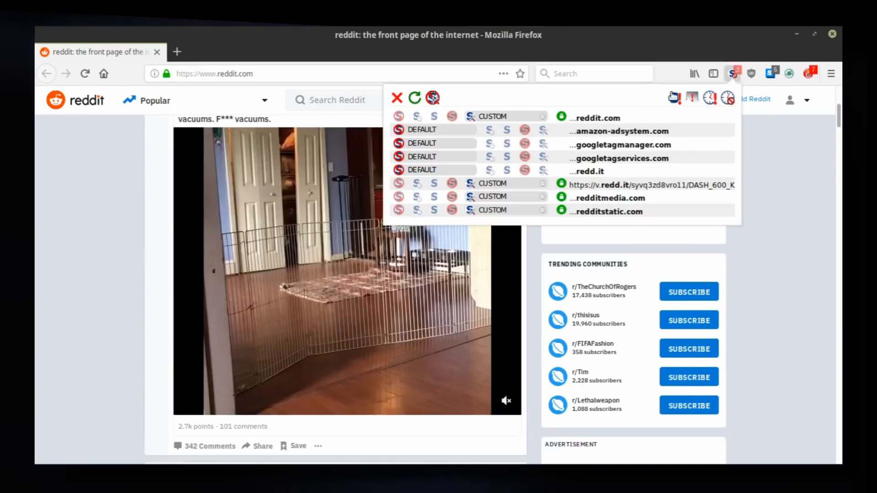
{"action": "left_click", "coordinate": [493, 184]}
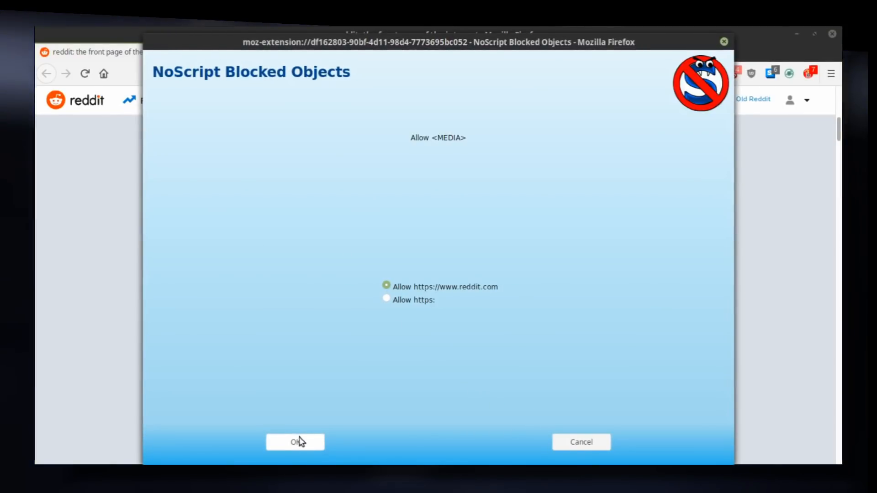
{"action": "left_click", "coordinate": [295, 442]}
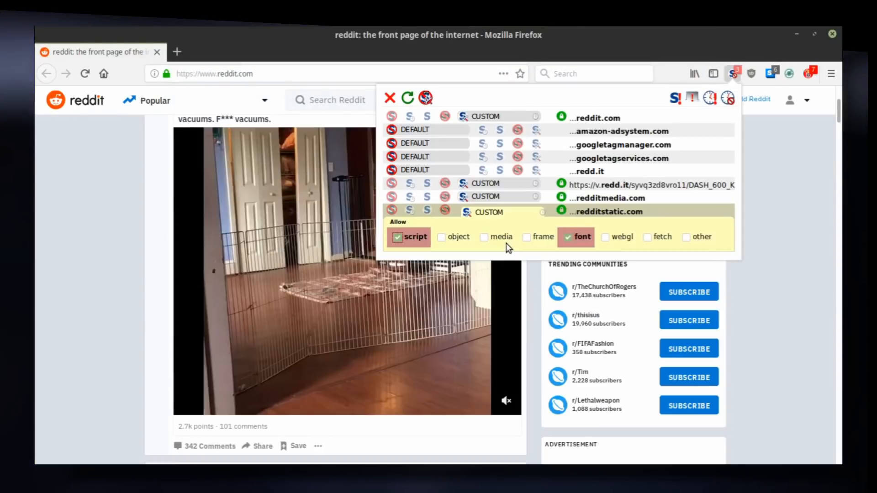
{"action": "mouse_move", "coordinate": [536, 171]}
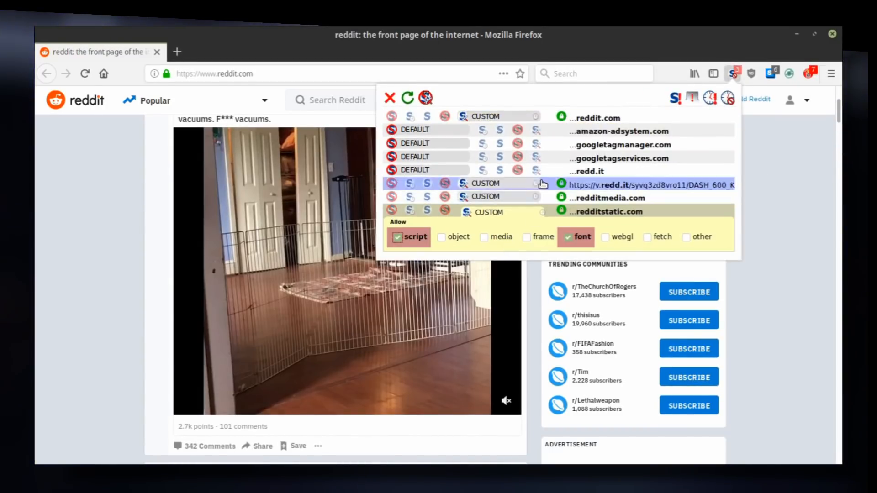
{"action": "left_click", "coordinate": [390, 97]}
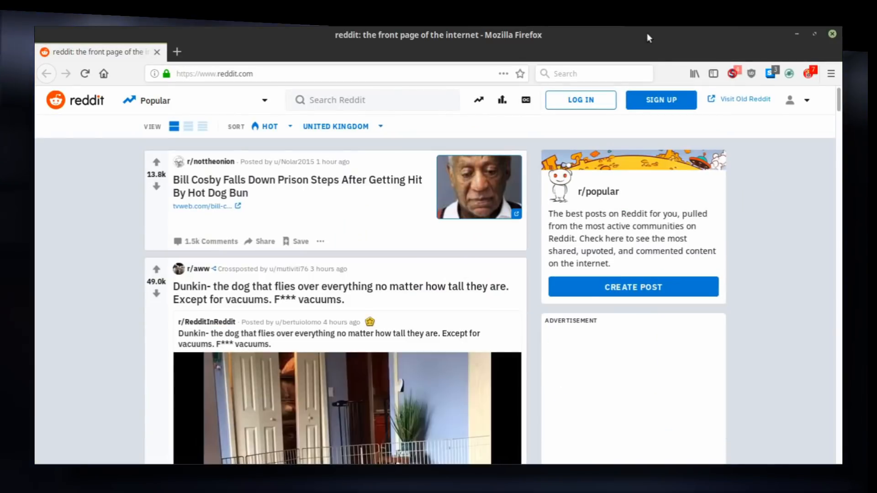
{"action": "left_click", "coordinate": [732, 73]}
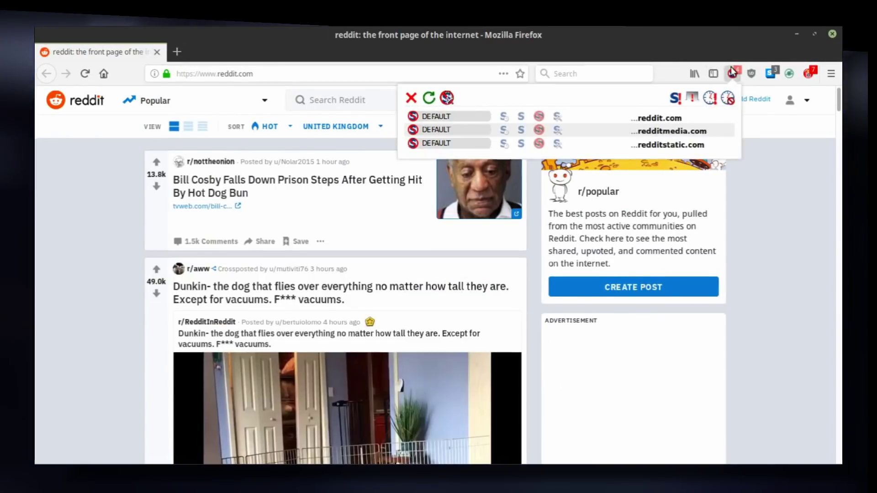
{"action": "mouse_move", "coordinate": [710, 97]}
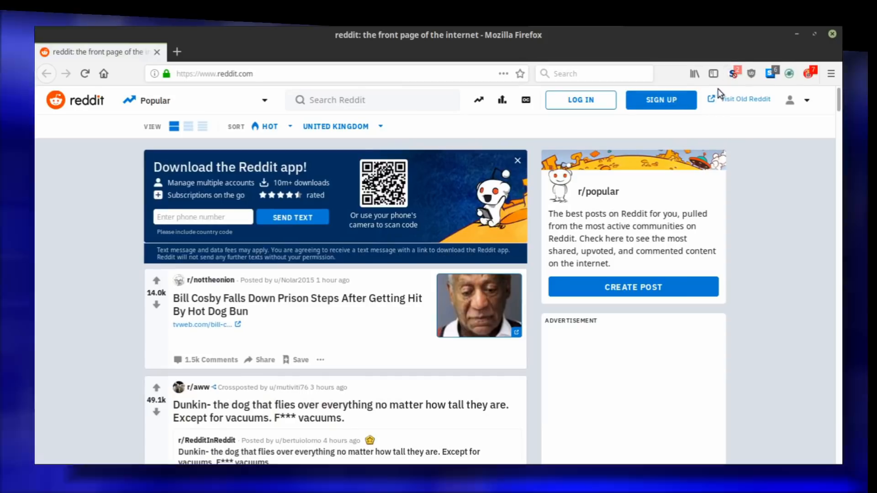
{"action": "left_click", "coordinate": [733, 73]}
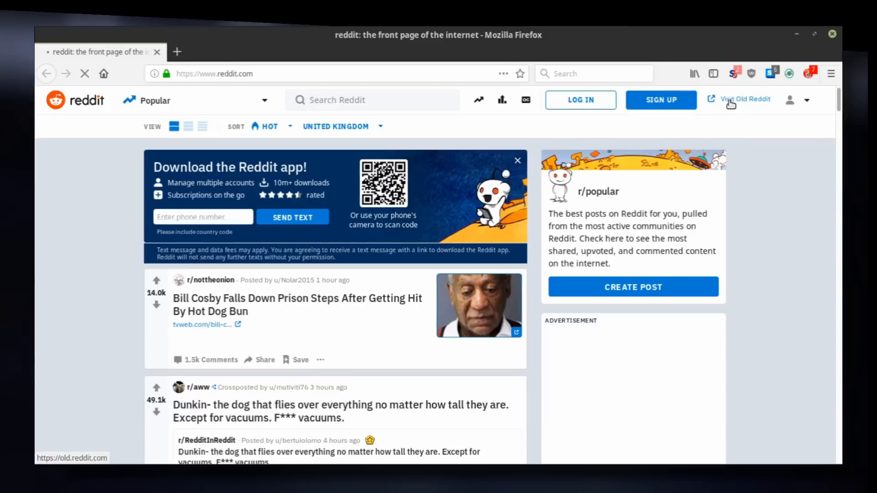
{"action": "left_click", "coordinate": [516, 161]}
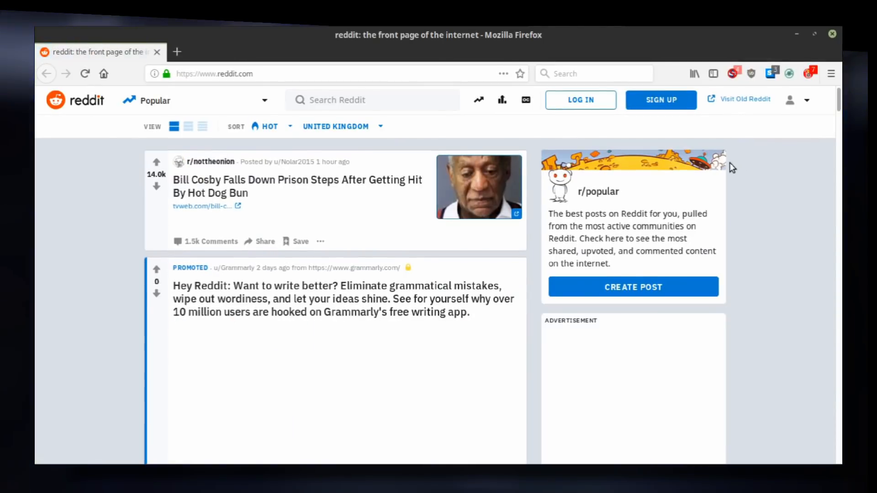
{"action": "mouse_move", "coordinate": [694, 148]}
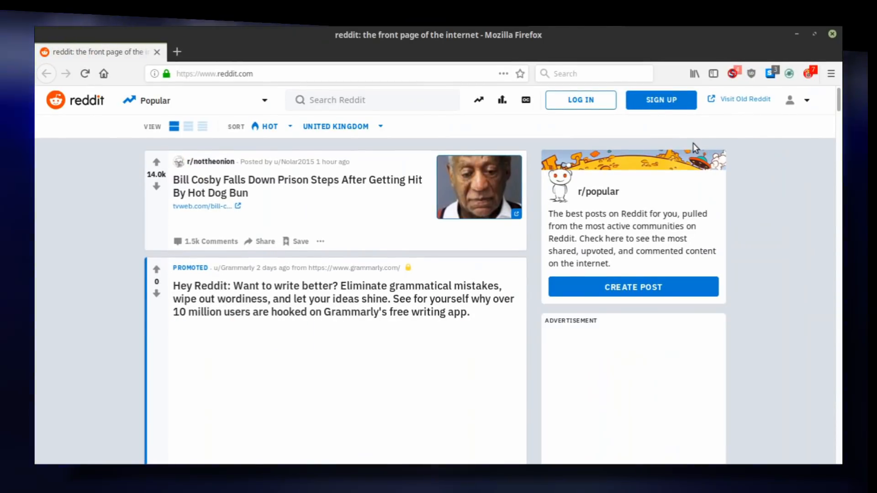
{"action": "left_click", "coordinate": [733, 73]}
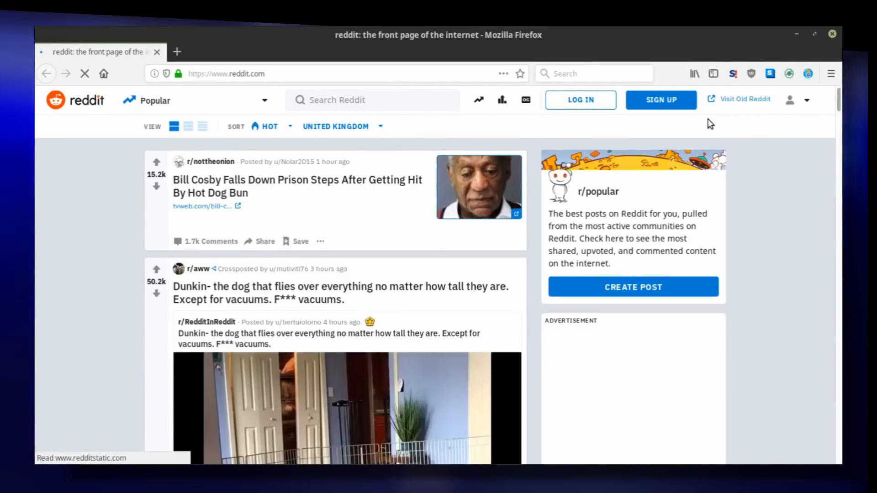
{"action": "left_click", "coordinate": [733, 73]}
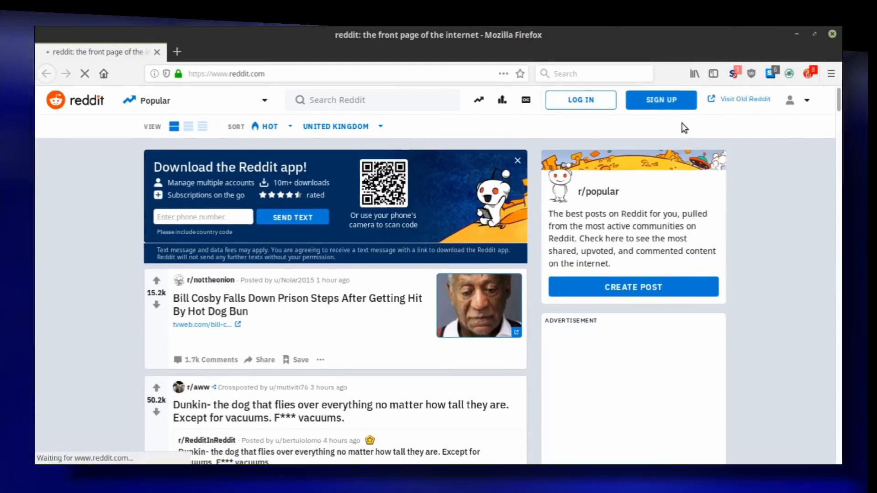
{"action": "left_click", "coordinate": [518, 161]}
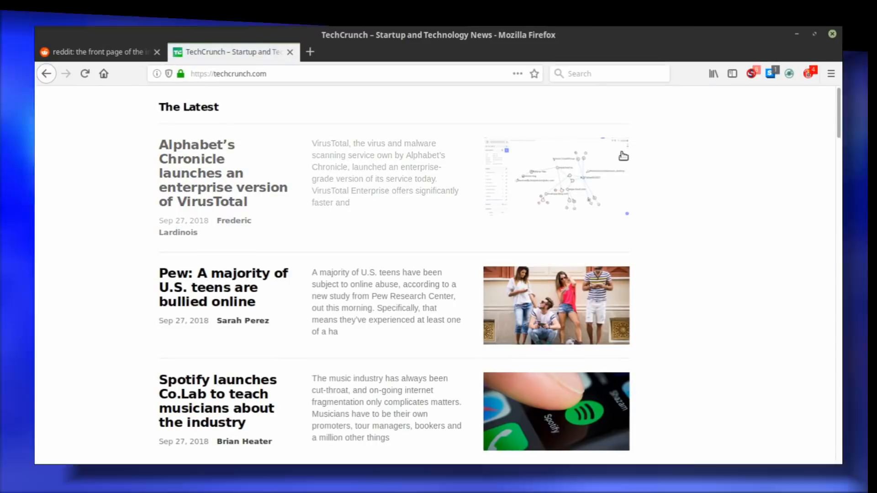
Set all TechCrunch page sources to Temporarily TRUSTED and confirm the updated NoScript list.
{"action": "left_click", "coordinate": [752, 73]}
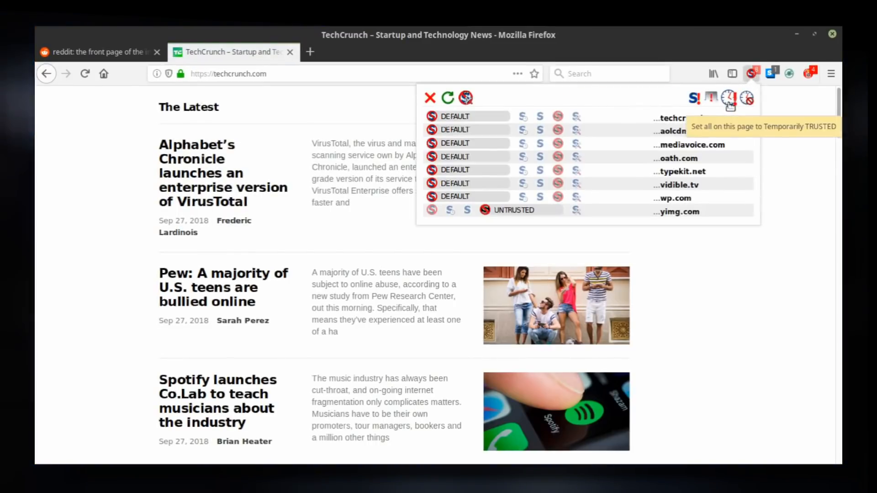
{"action": "left_click", "coordinate": [729, 98]}
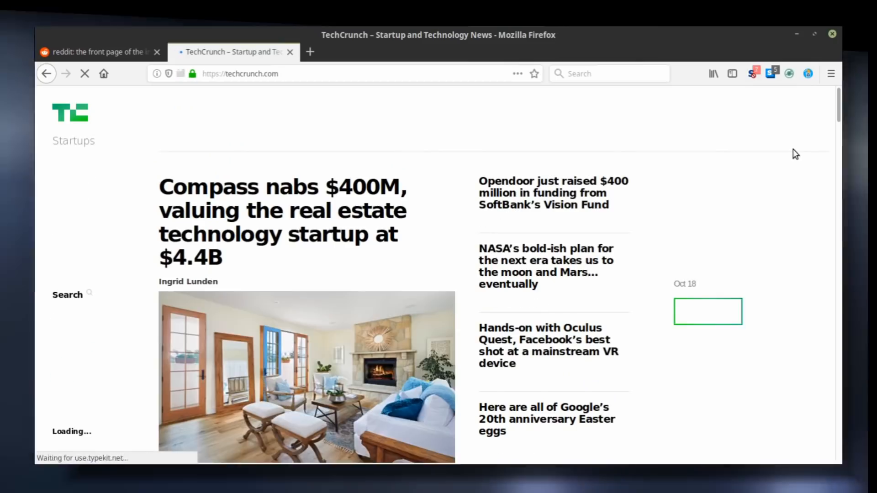
{"action": "left_click", "coordinate": [752, 73]}
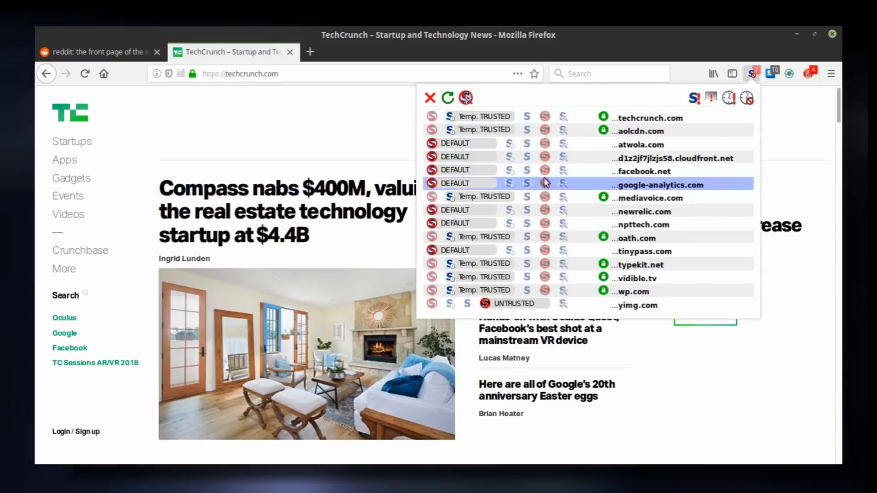
{"action": "left_click", "coordinate": [544, 170]}
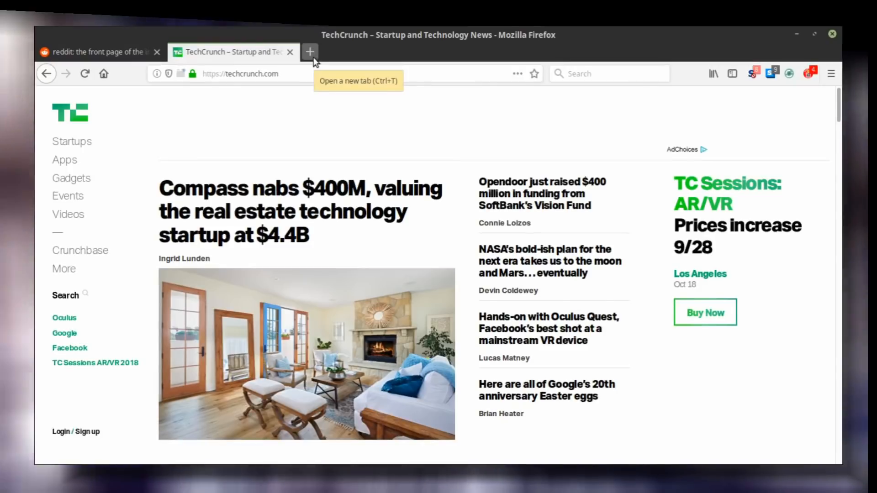
Open Facebook in a new tab and list its default-blocked sources, facebook.com and fbcdn.net.
{"action": "left_click", "coordinate": [309, 52]}
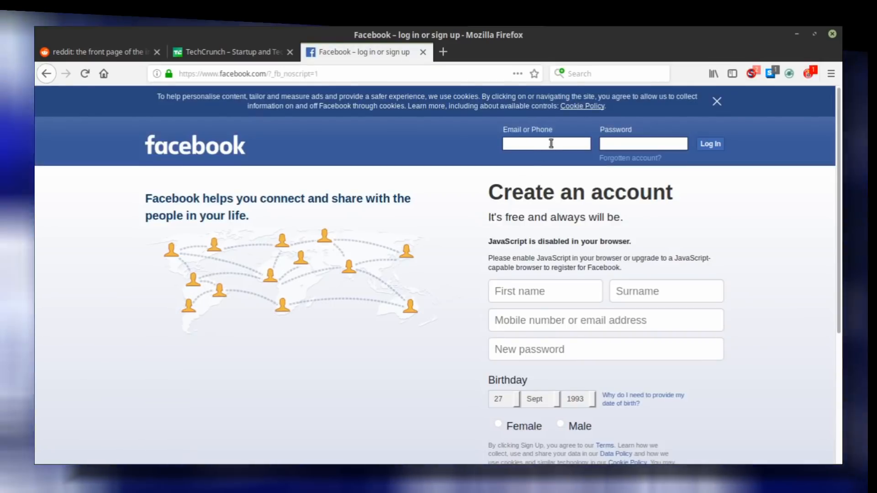
{"action": "left_click", "coordinate": [752, 73]}
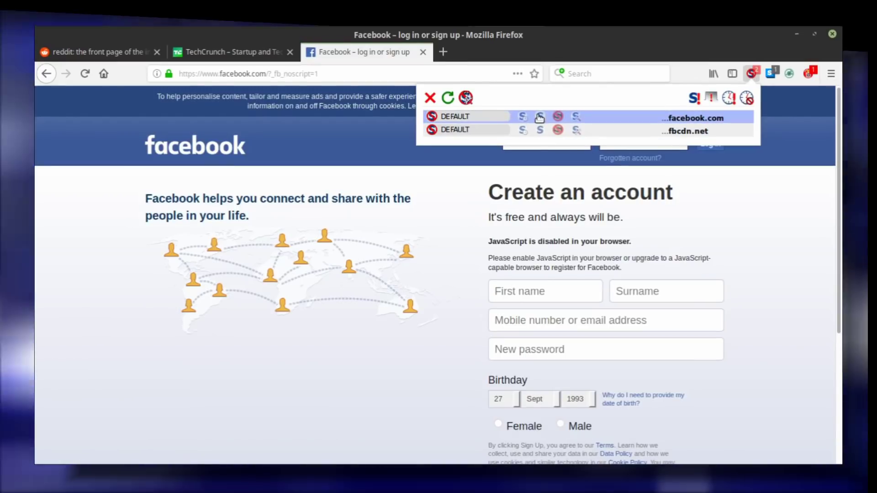